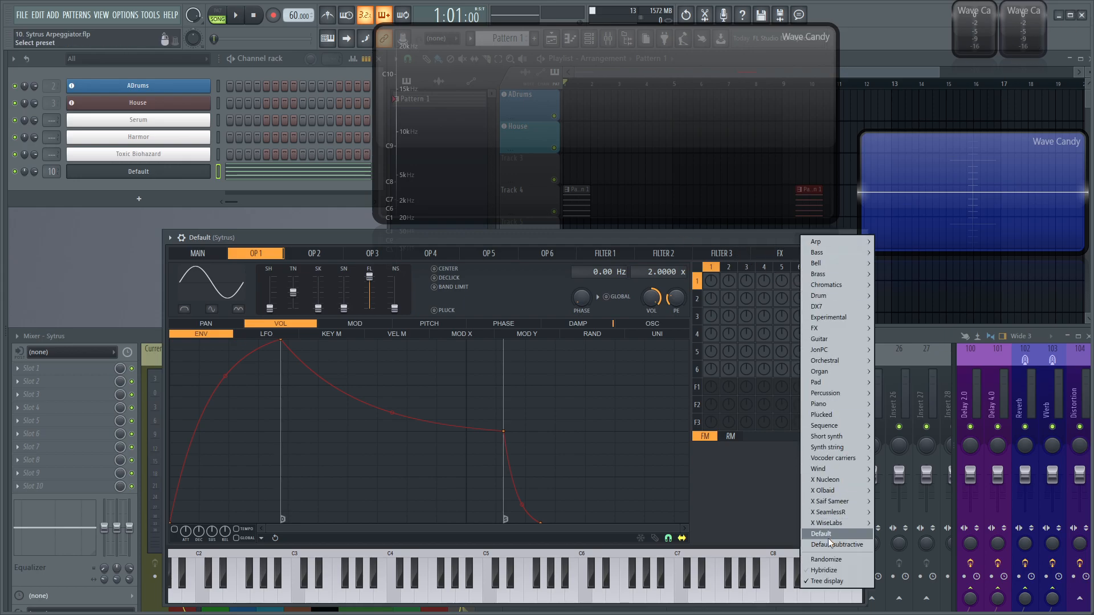
- Load the Default preset into Sytrus for a basic sine starting patch
{"action": "left_click", "coordinate": [822, 534]}
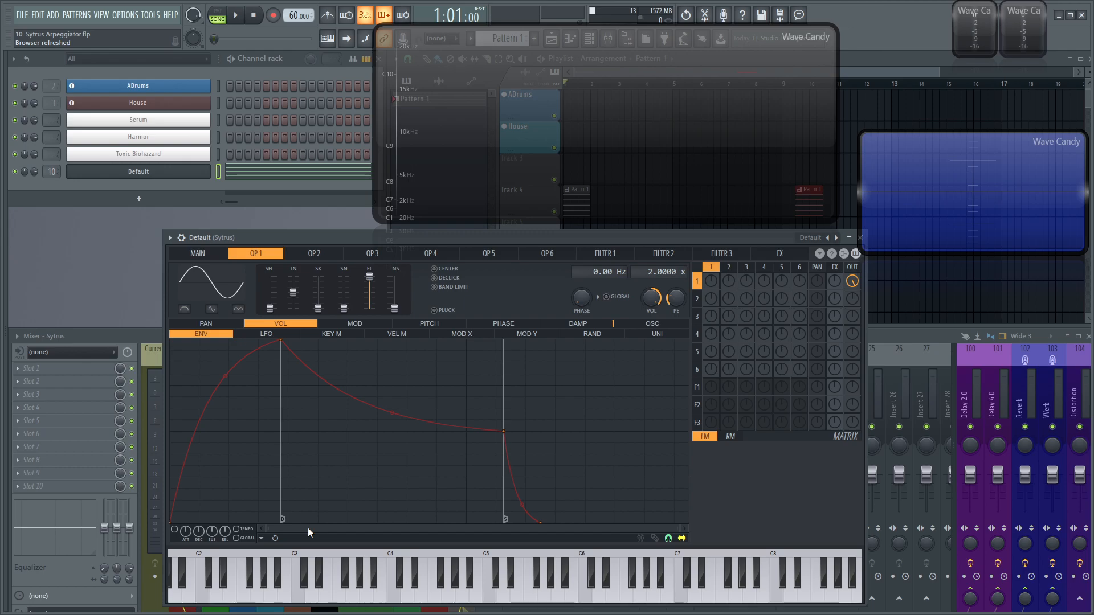
{"action": "mouse_move", "coordinate": [349, 337]}
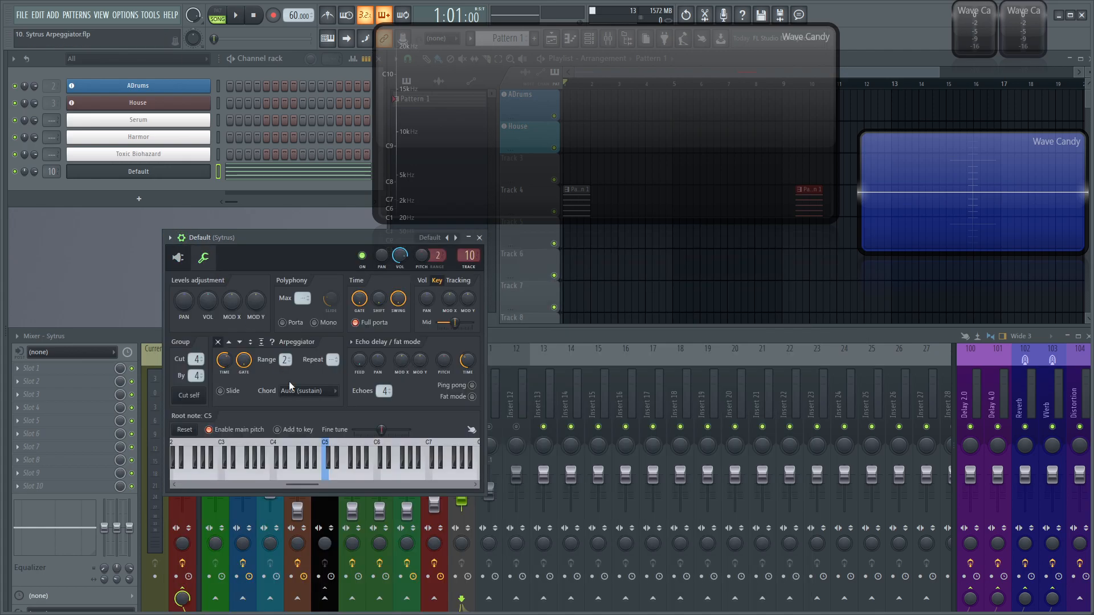
{"action": "mouse_move", "coordinate": [267, 377]}
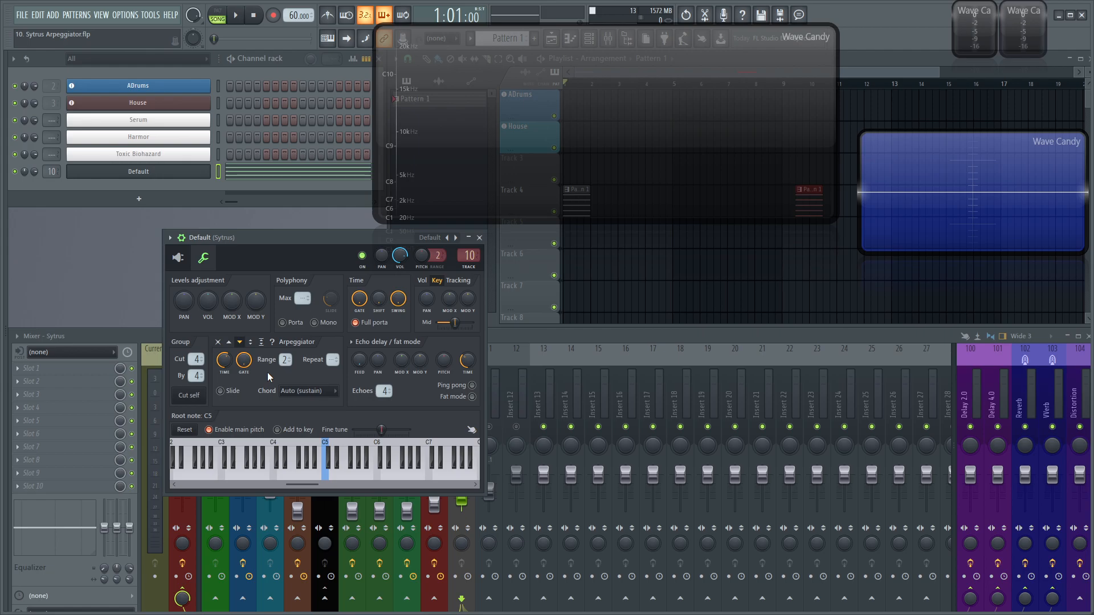
- Set the Sytrus channel's arpeggiator range to 1 in Channel settings
{"action": "left_click", "coordinate": [324, 460]}
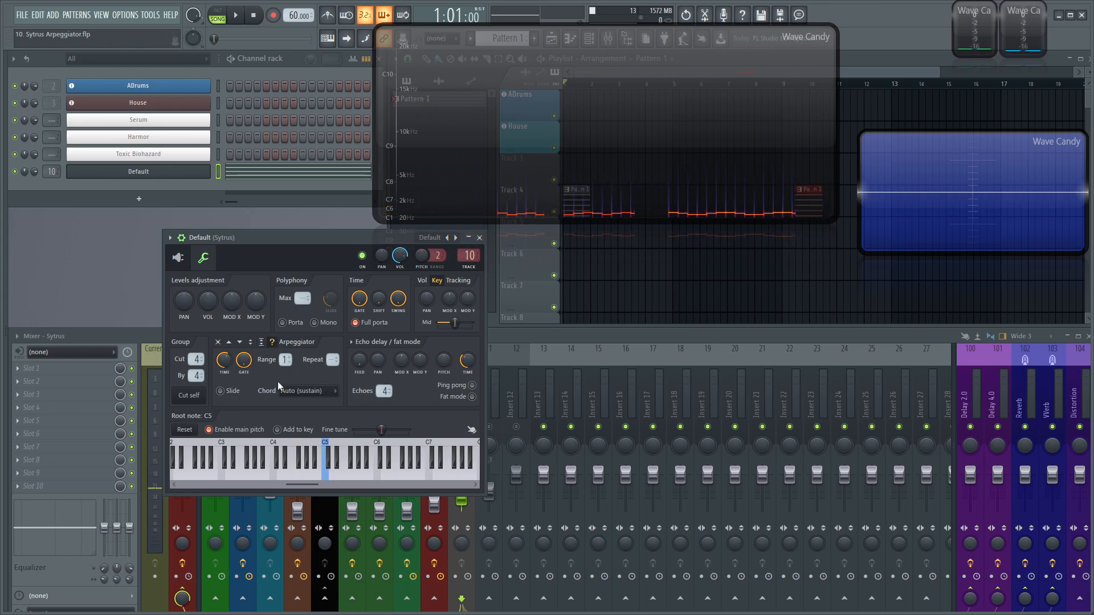
{"action": "left_click", "coordinate": [314, 464]}
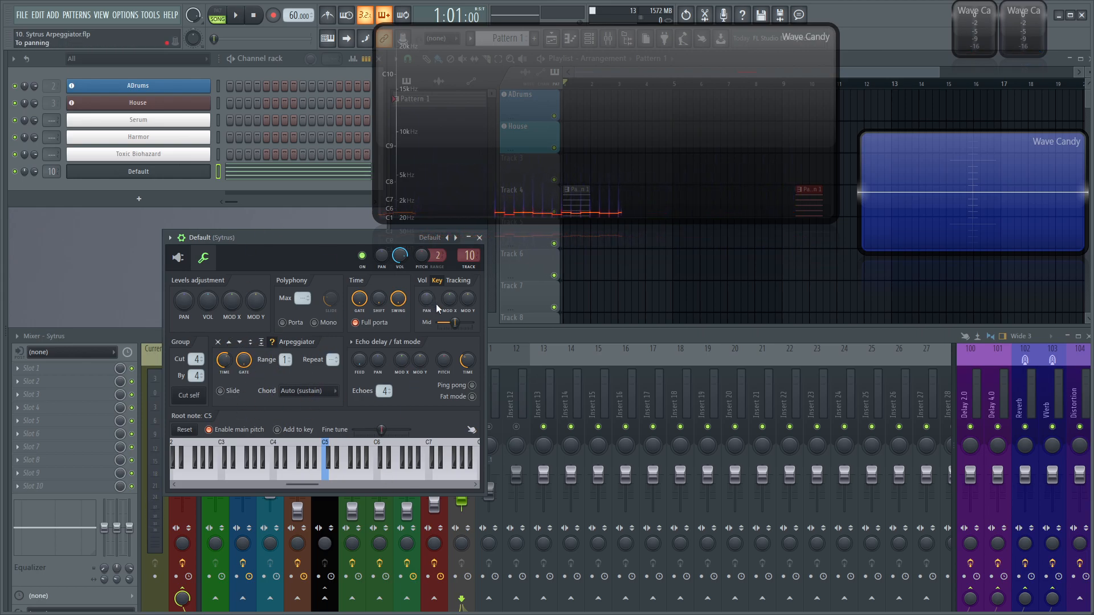
{"action": "mouse_move", "coordinate": [255, 301]}
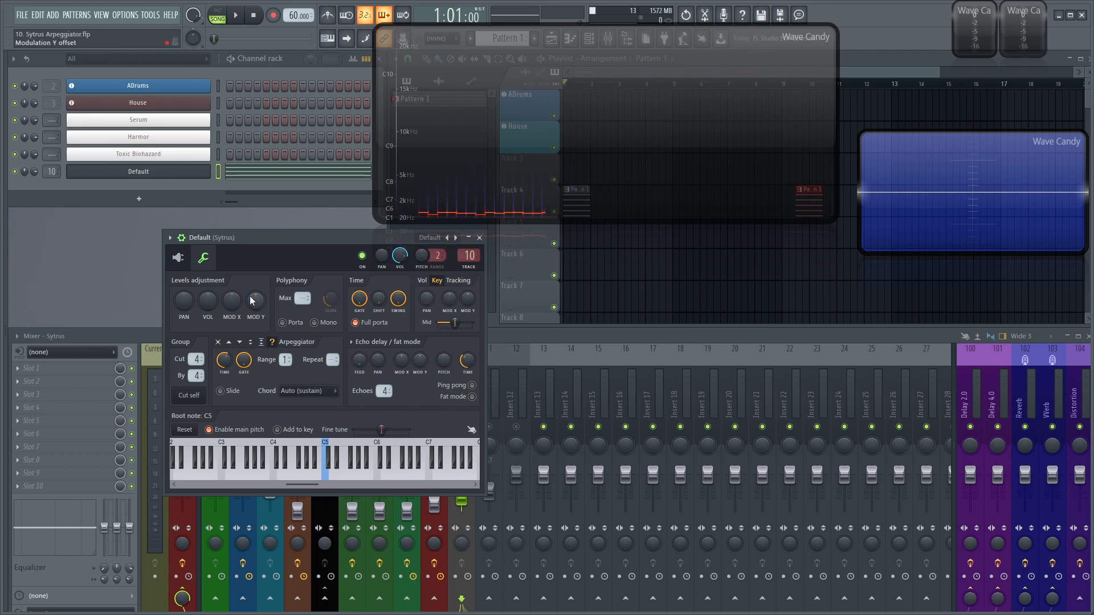
- Fill operator 1's volume envelope with a repeating pulse sequence using Create sequence
{"action": "left_click", "coordinate": [203, 258]}
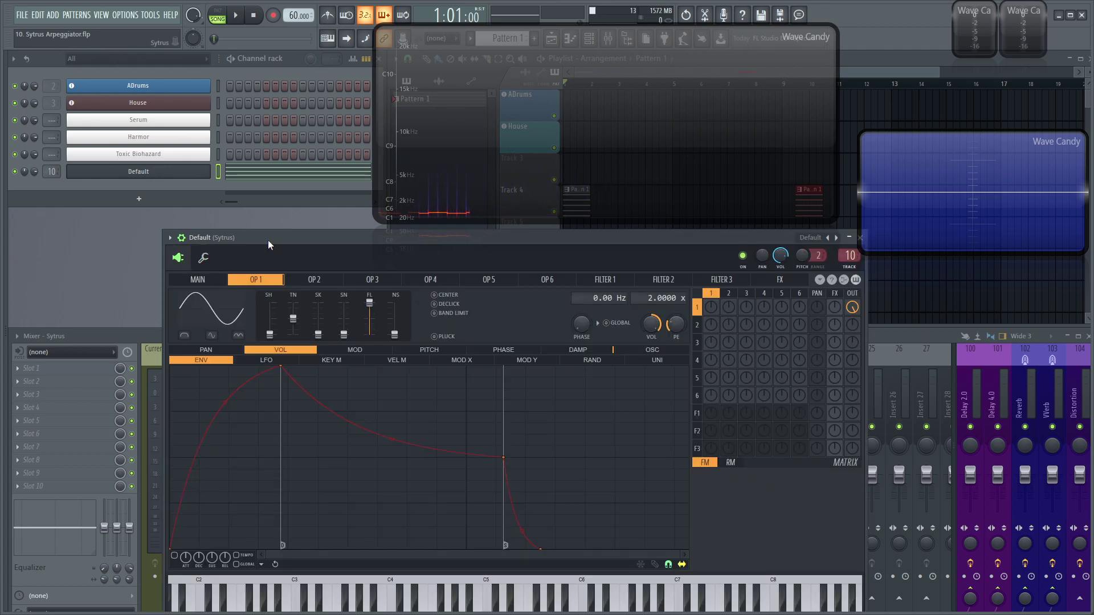
{"action": "left_click", "coordinate": [503, 350]}
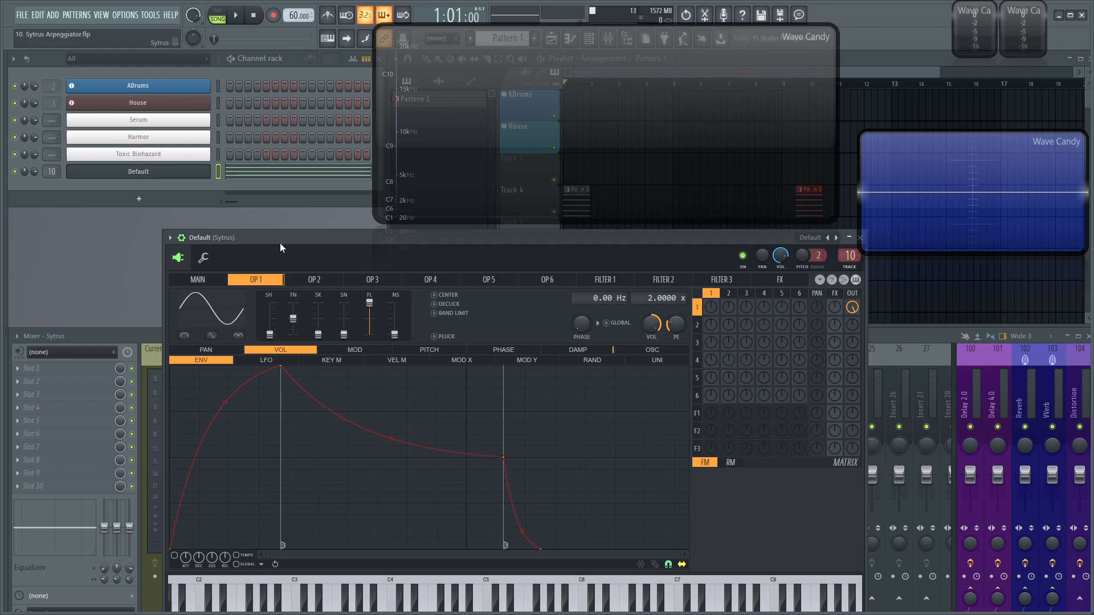
{"action": "left_click", "coordinate": [434, 287]}
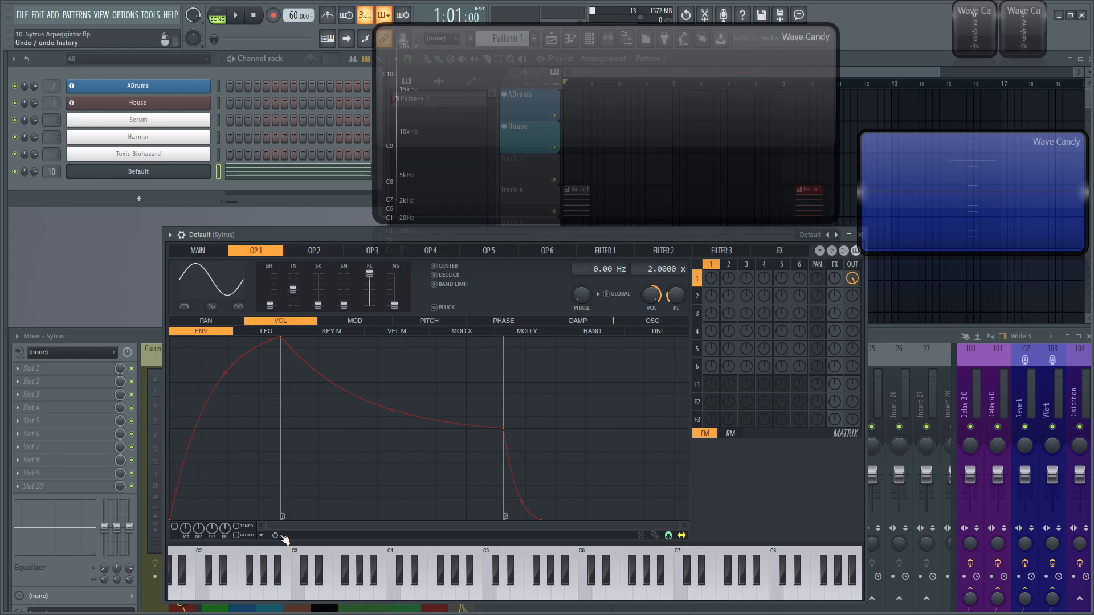
{"action": "right_click", "coordinate": [280, 535]}
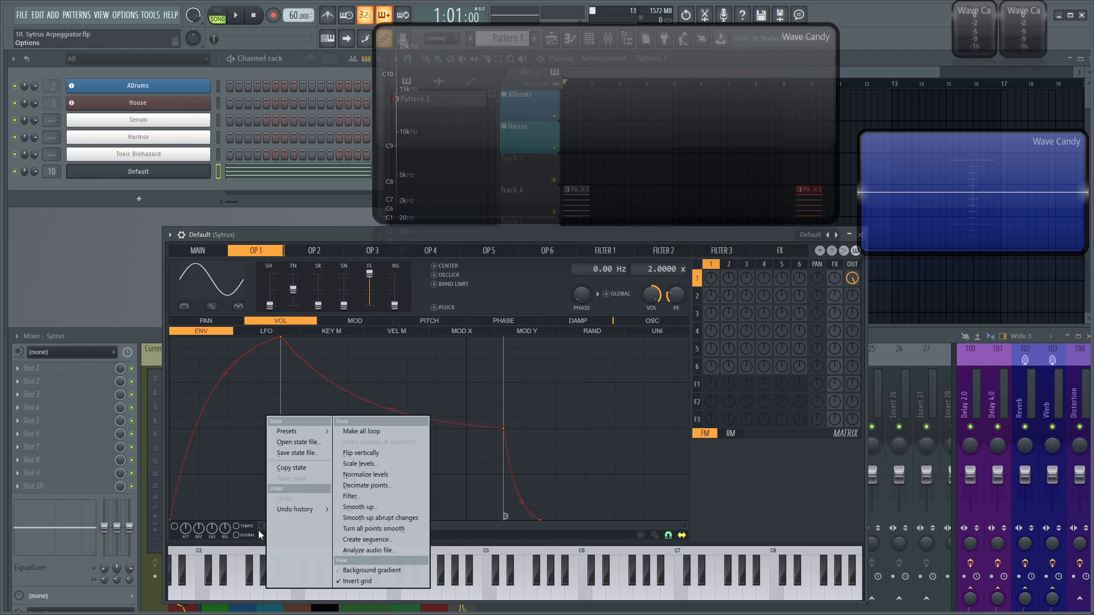
{"action": "mouse_move", "coordinate": [265, 551]}
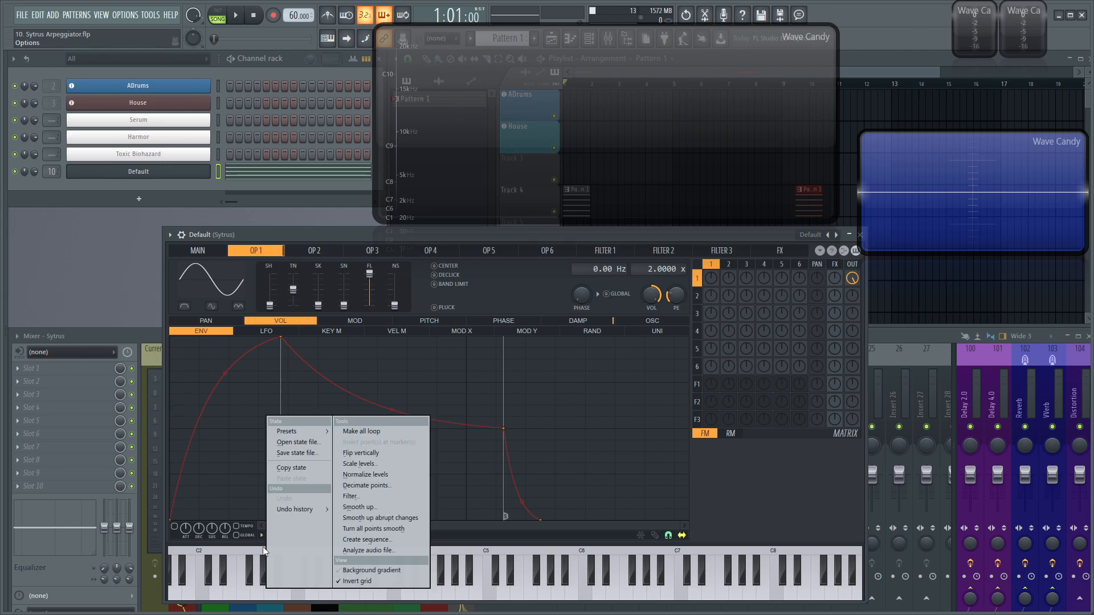
{"action": "left_click", "coordinate": [367, 540]}
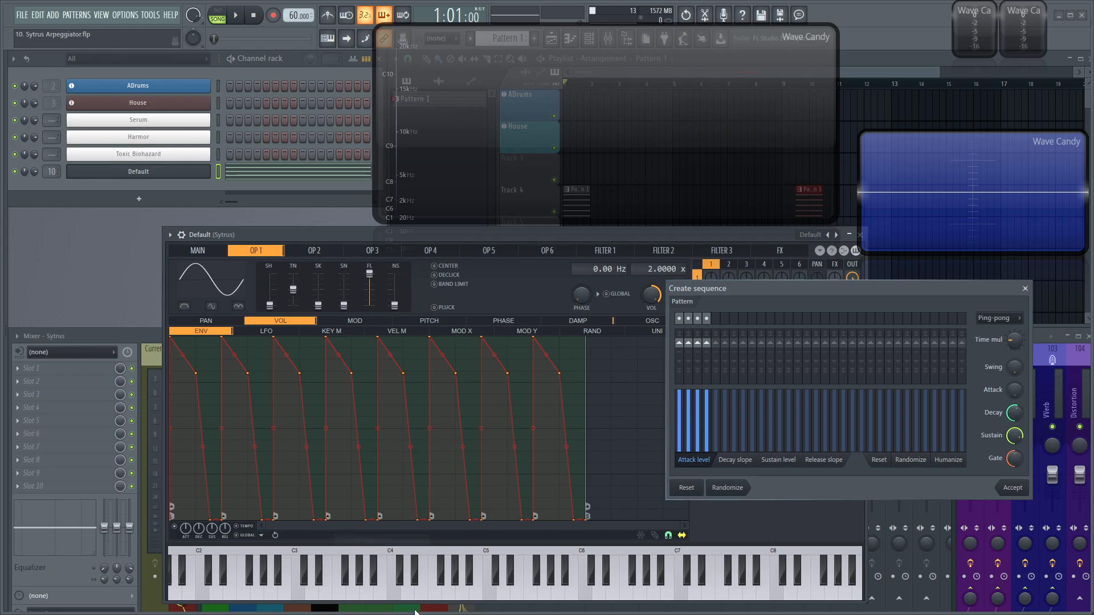
{"action": "mouse_move", "coordinate": [391, 469]}
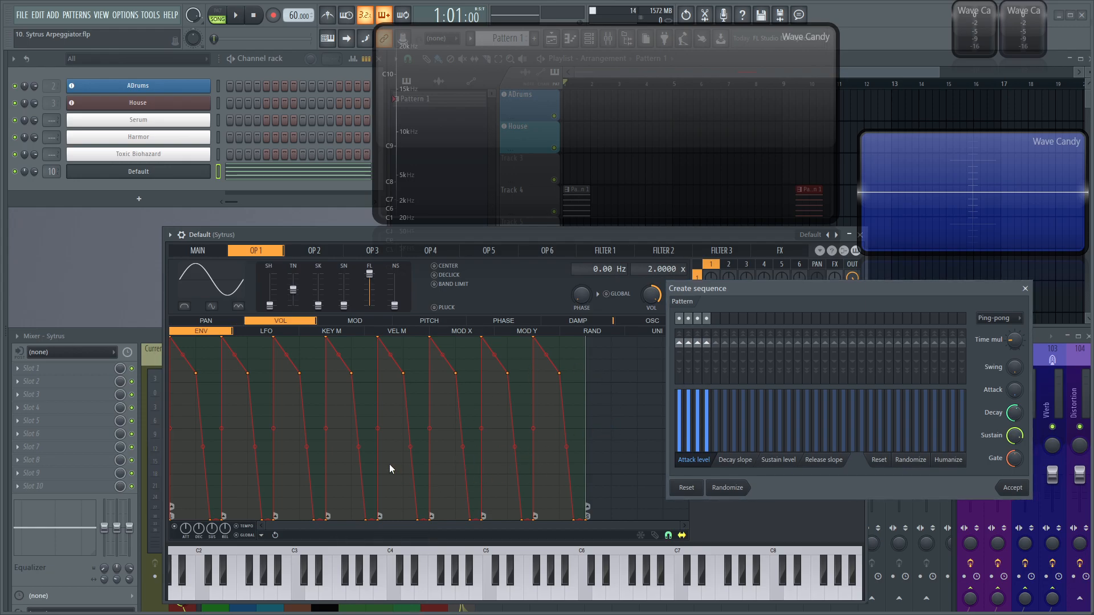
{"action": "mouse_move", "coordinate": [364, 387]}
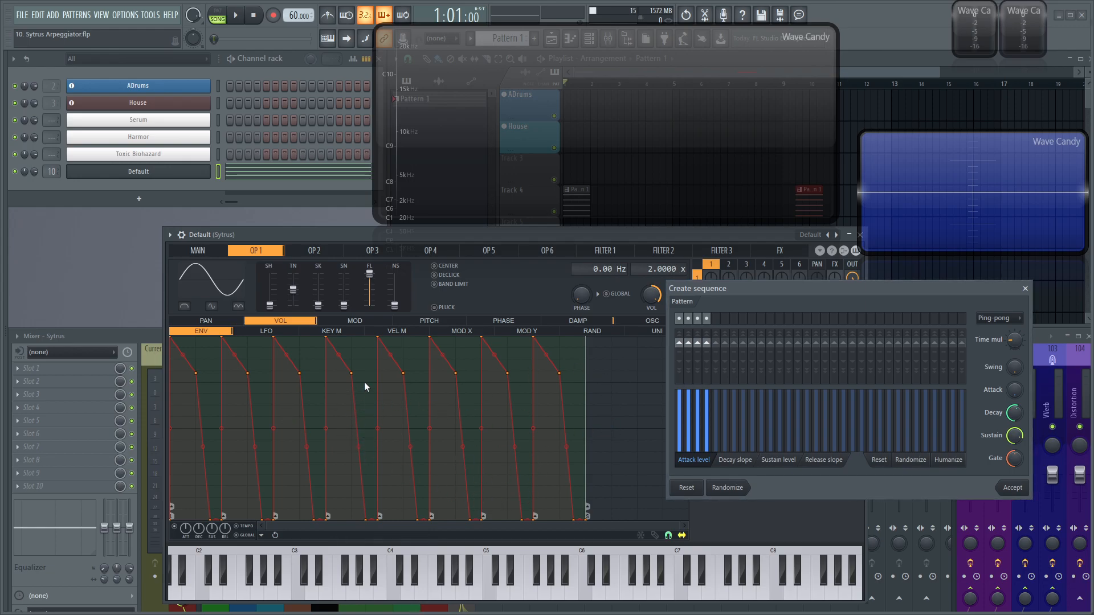
{"action": "mouse_move", "coordinate": [383, 383]}
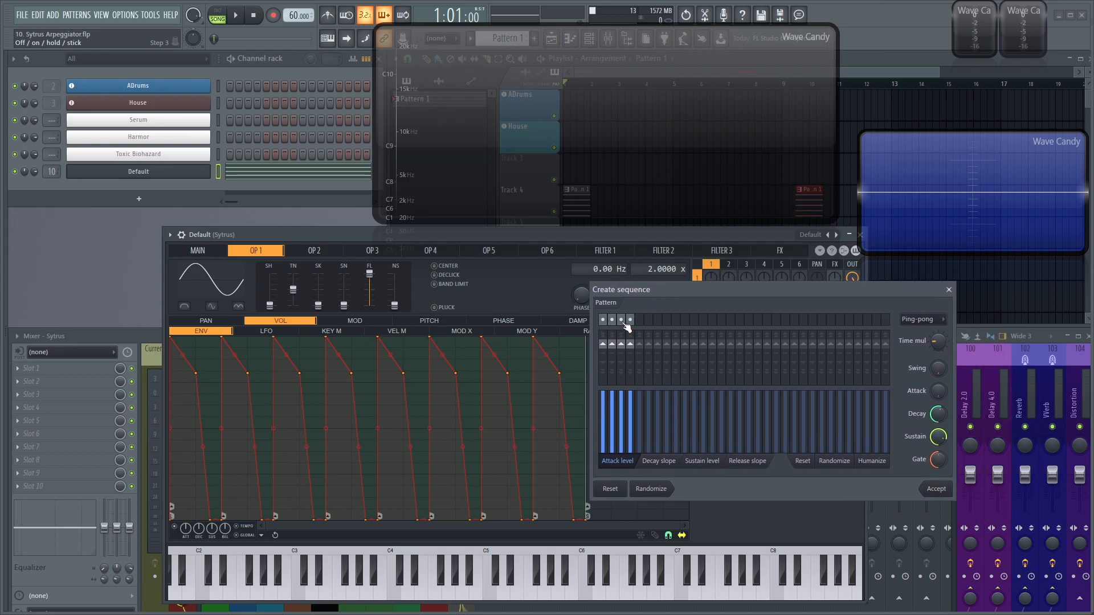
{"action": "left_click", "coordinate": [640, 319]}
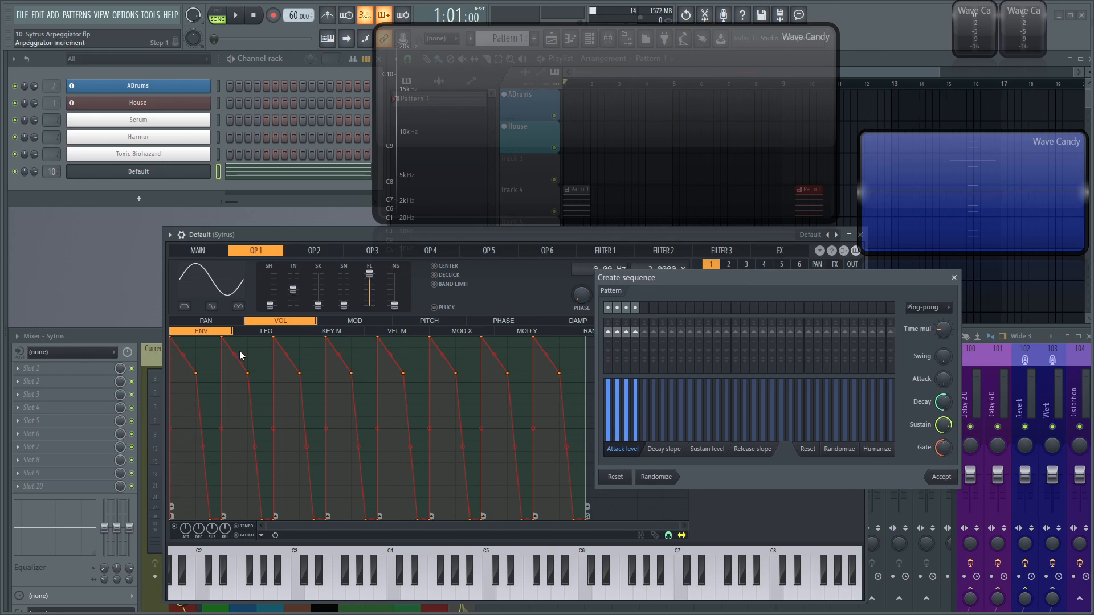
{"action": "mouse_move", "coordinate": [563, 450]}
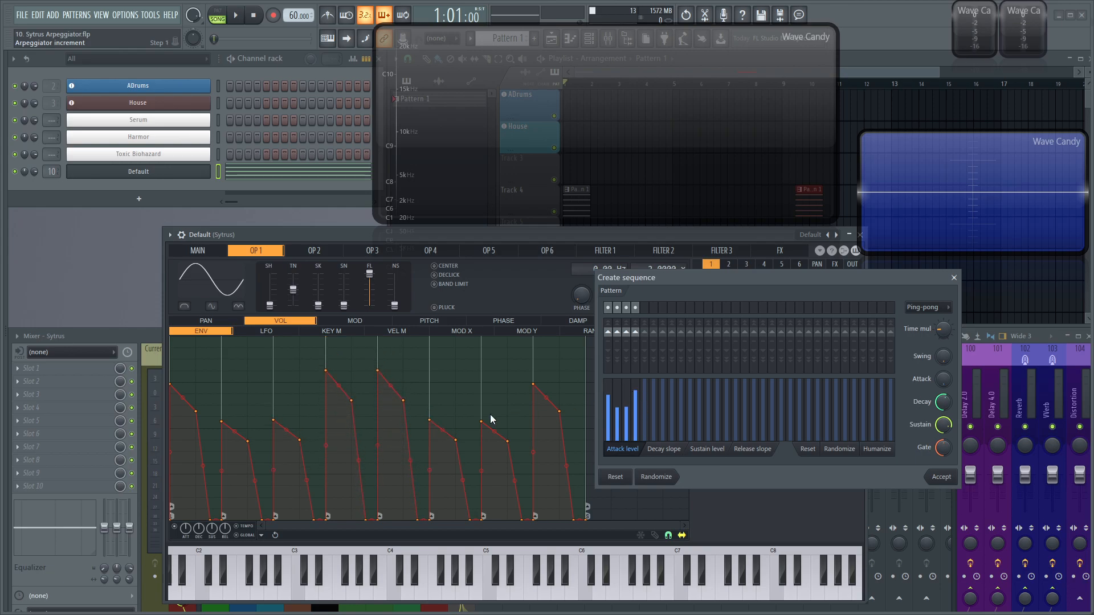
{"action": "mouse_move", "coordinate": [165, 316]}
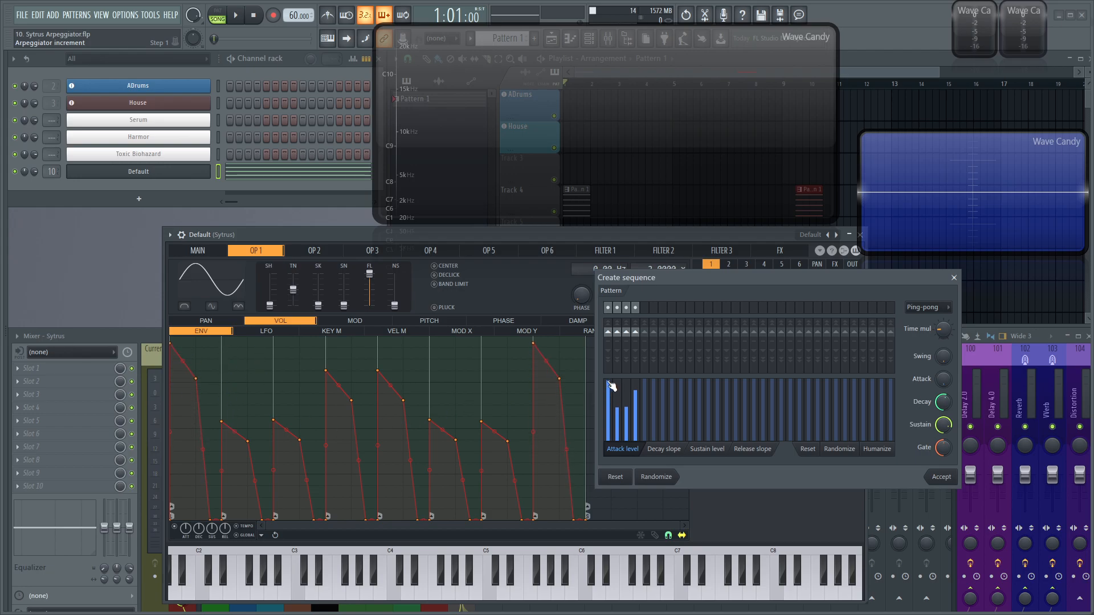
{"action": "left_click", "coordinate": [624, 399]}
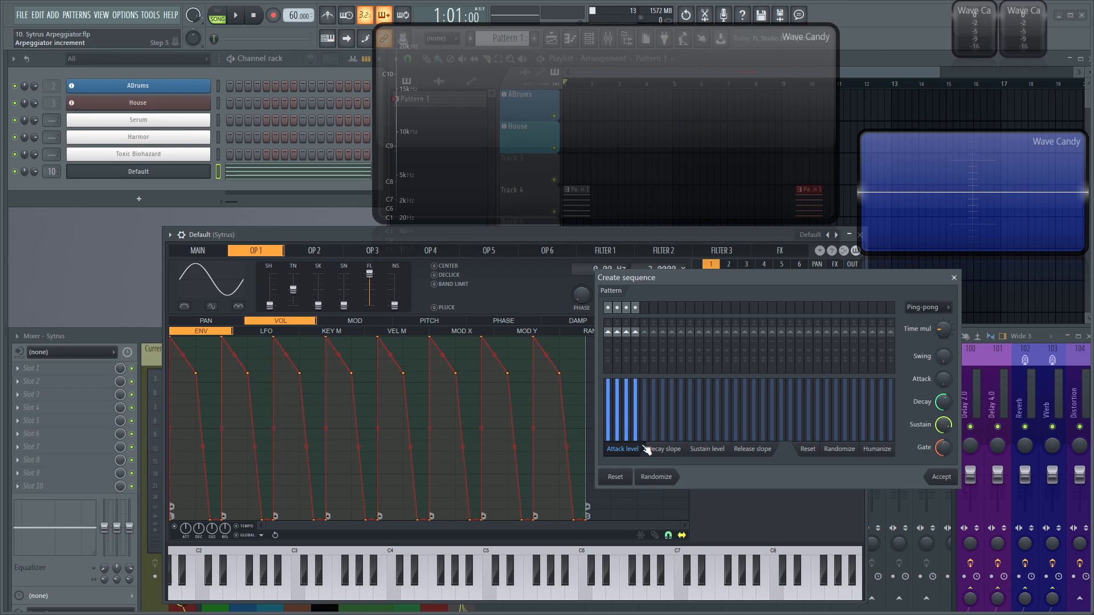
- Review the per-step decay slope, sustain level and release slope values in the sequence dialog
{"action": "left_click", "coordinate": [663, 448]}
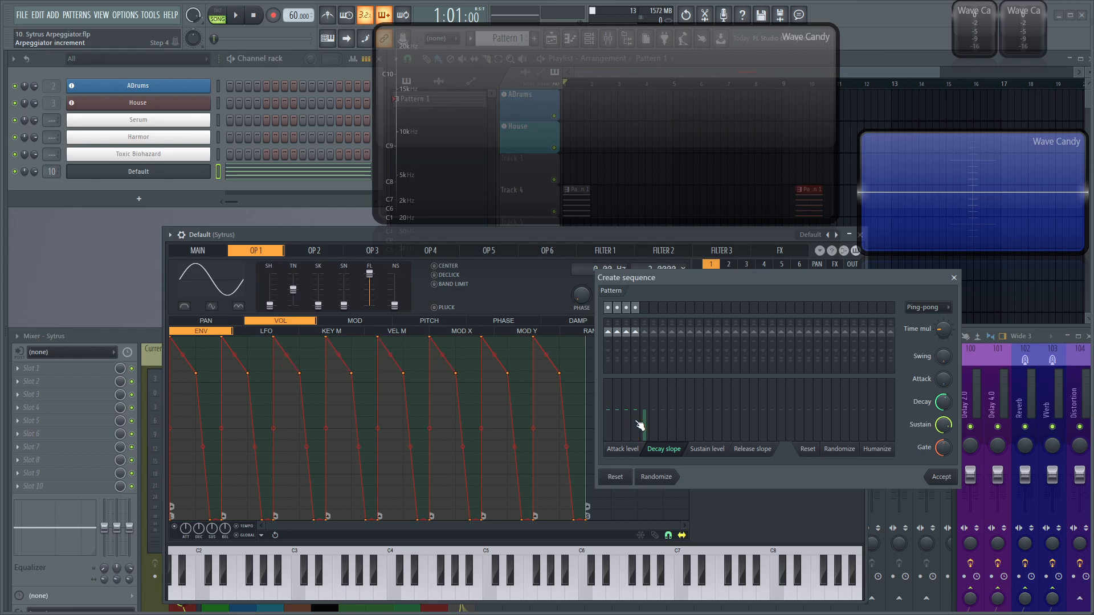
{"action": "left_click", "coordinate": [706, 449]}
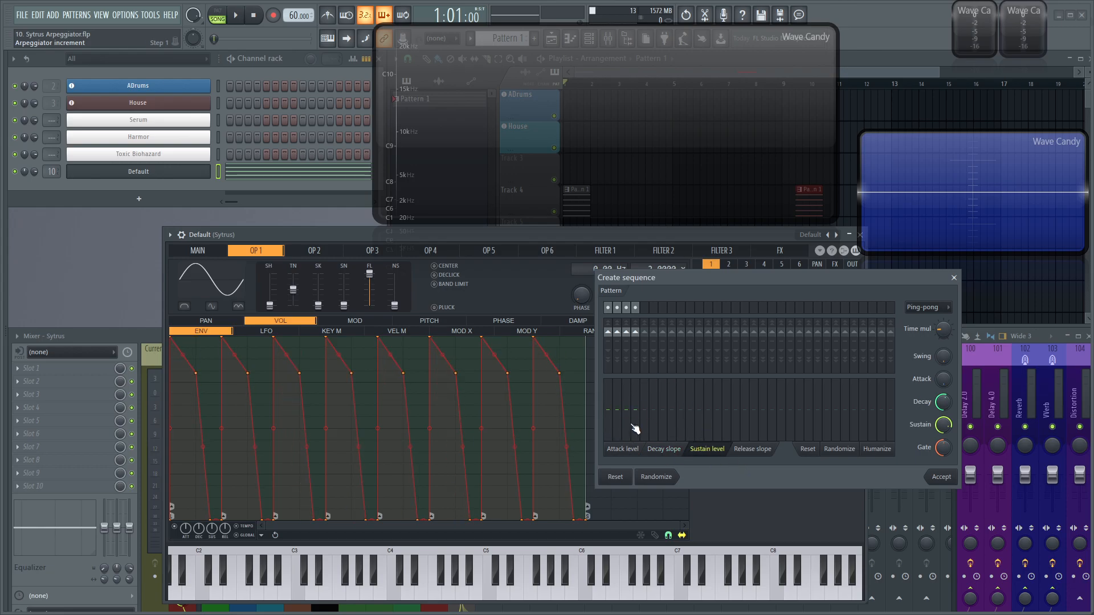
{"action": "left_click", "coordinate": [753, 449]}
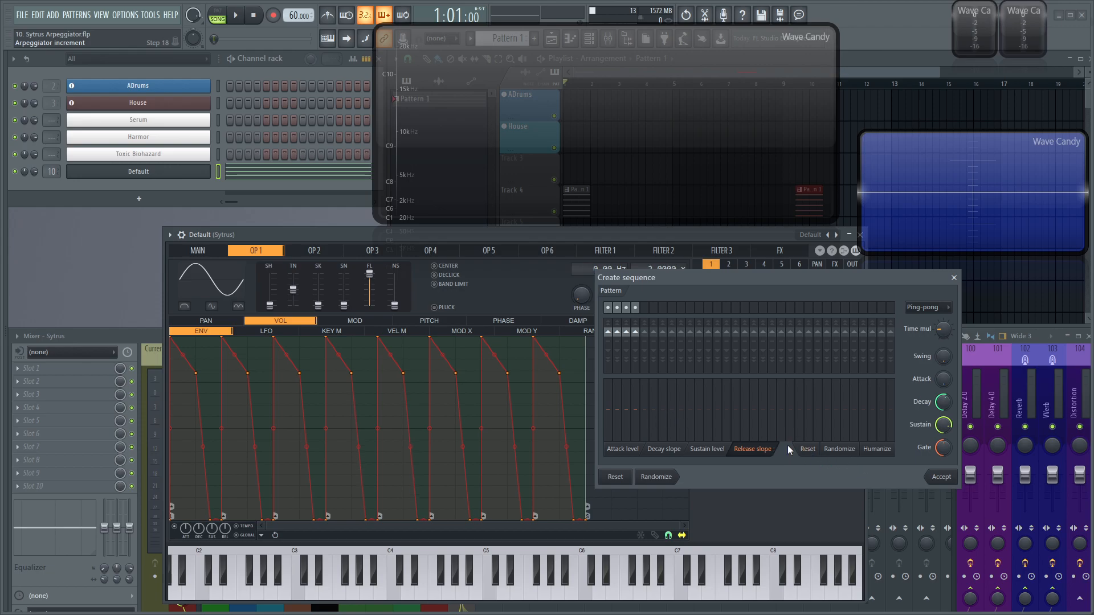
{"action": "mouse_move", "coordinate": [761, 442]}
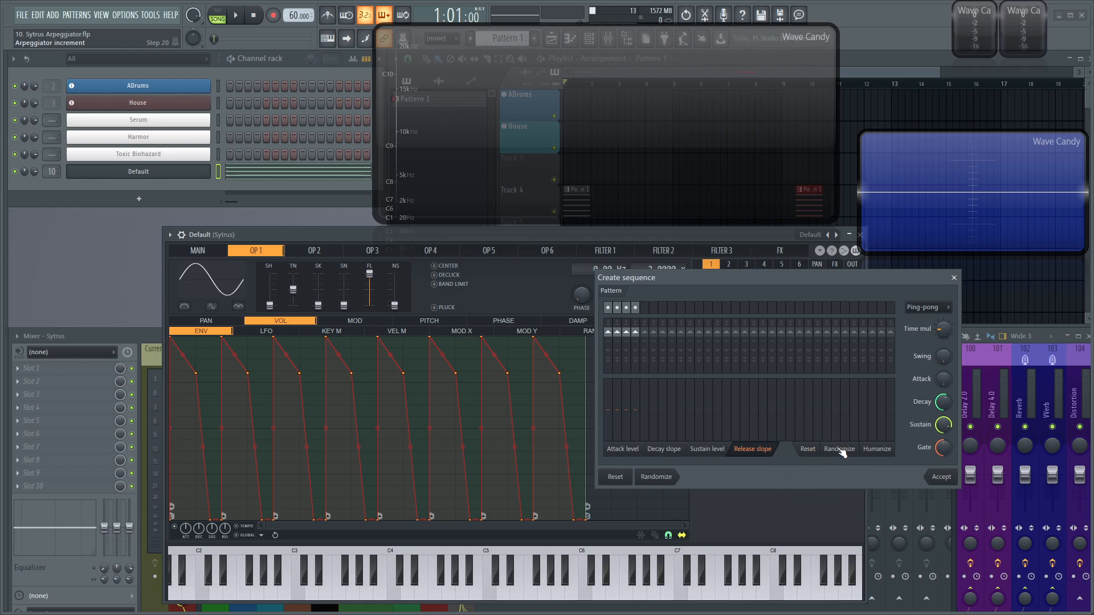
{"action": "mouse_move", "coordinate": [885, 455]}
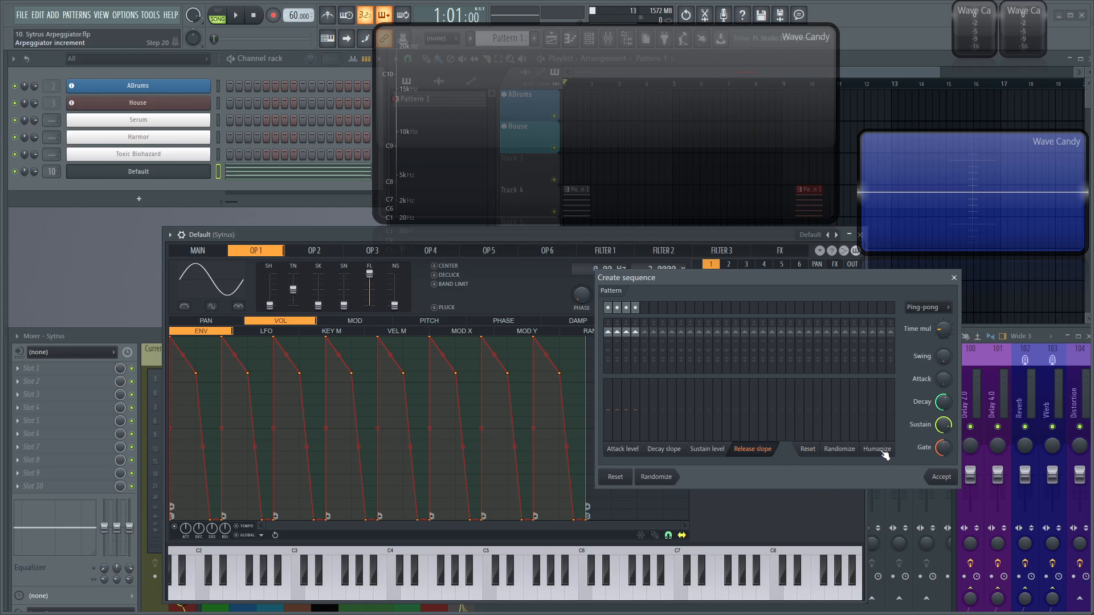
- Switch the sequence dialog back to attack levels and move it aside
{"action": "left_click", "coordinate": [621, 448]}
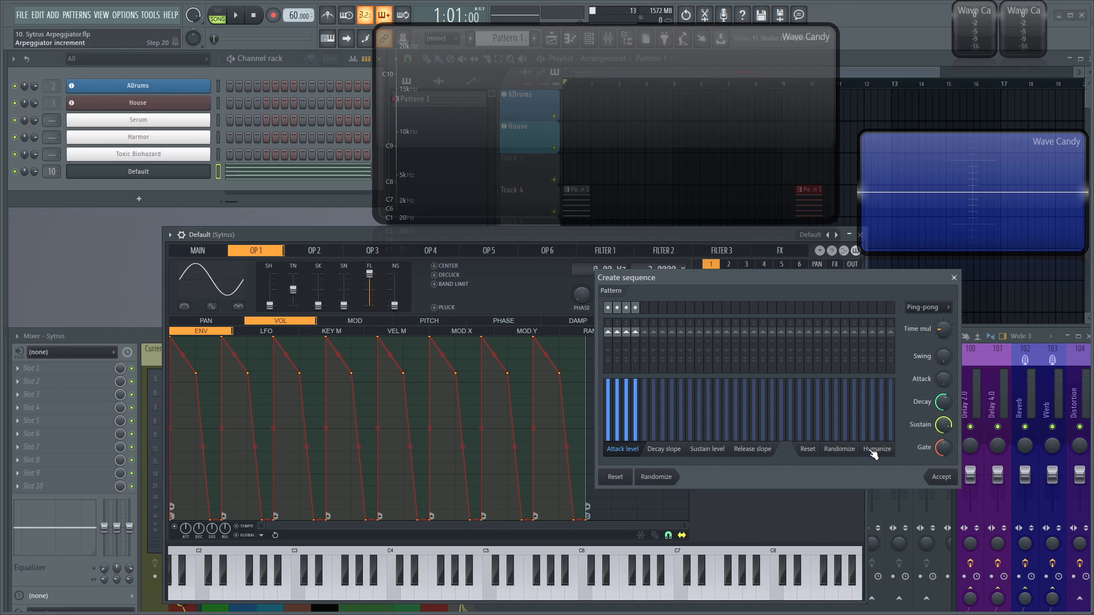
{"action": "left_click", "coordinate": [877, 449]}
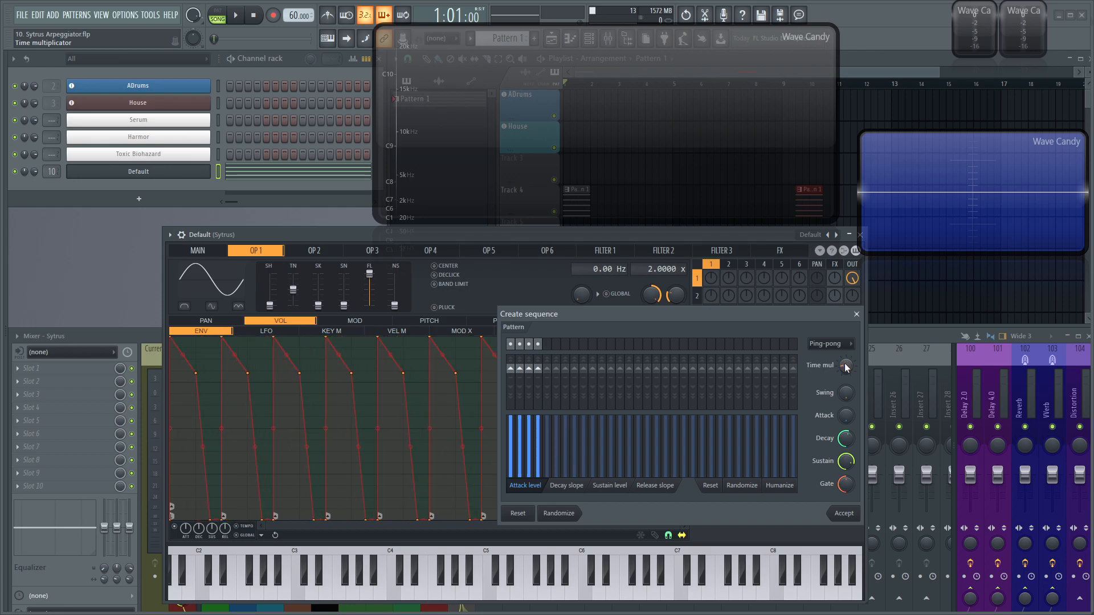
{"action": "left_click", "coordinate": [829, 343]}
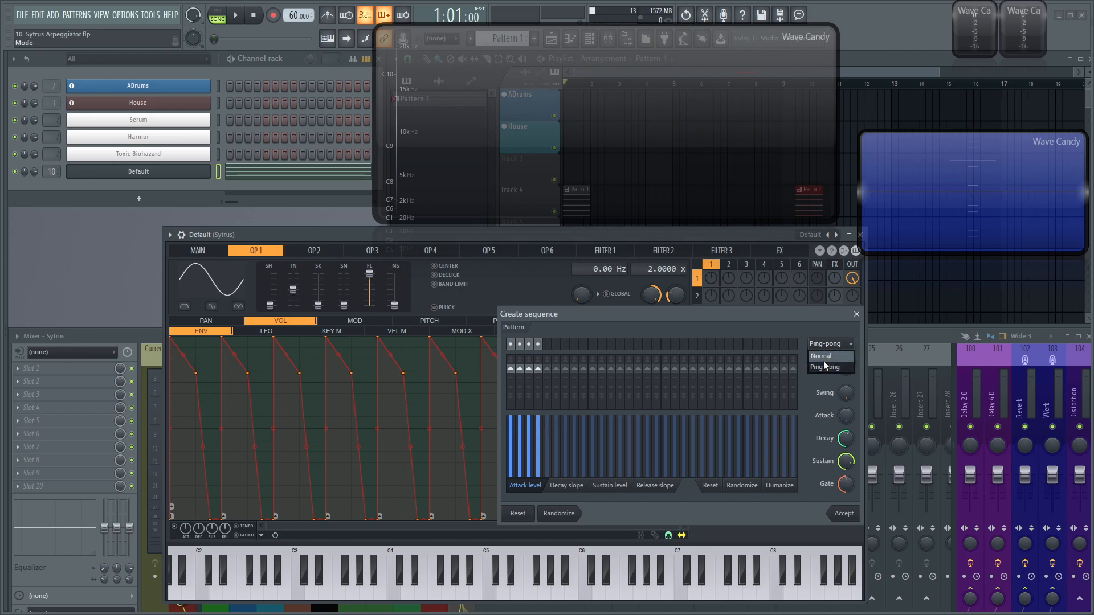
{"action": "left_click", "coordinate": [820, 355]}
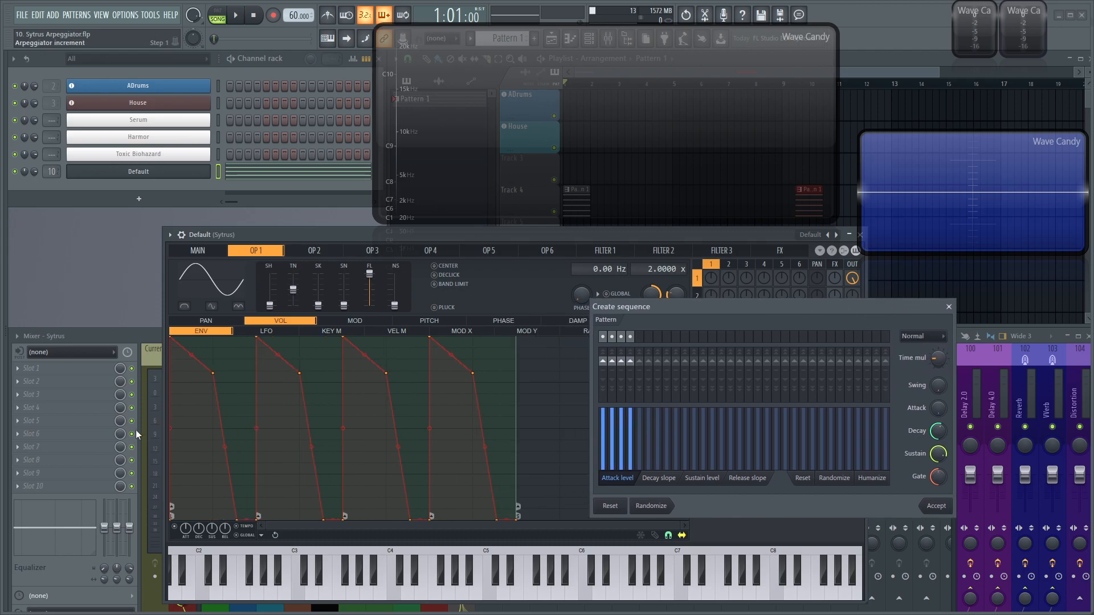
{"action": "left_click", "coordinate": [920, 336]}
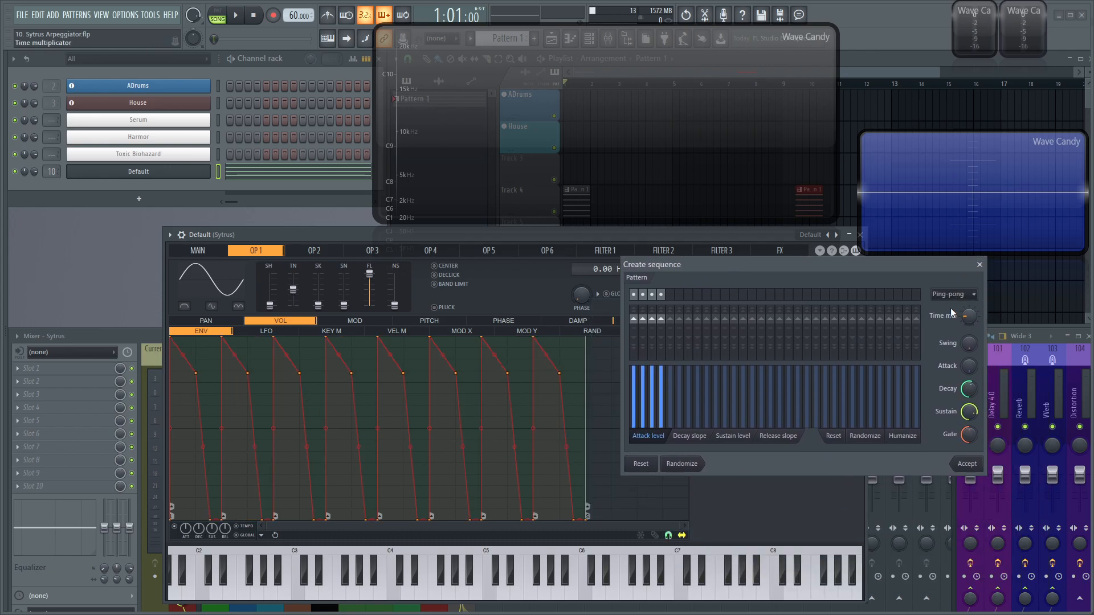
{"action": "mouse_move", "coordinate": [999, 323]}
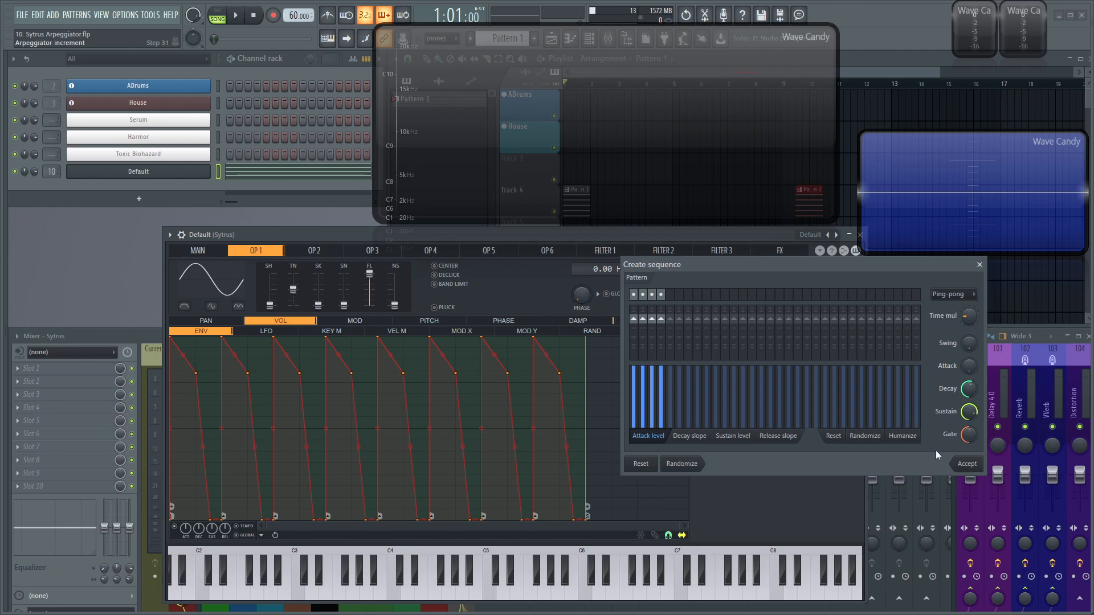
{"action": "left_click", "coordinate": [965, 463]}
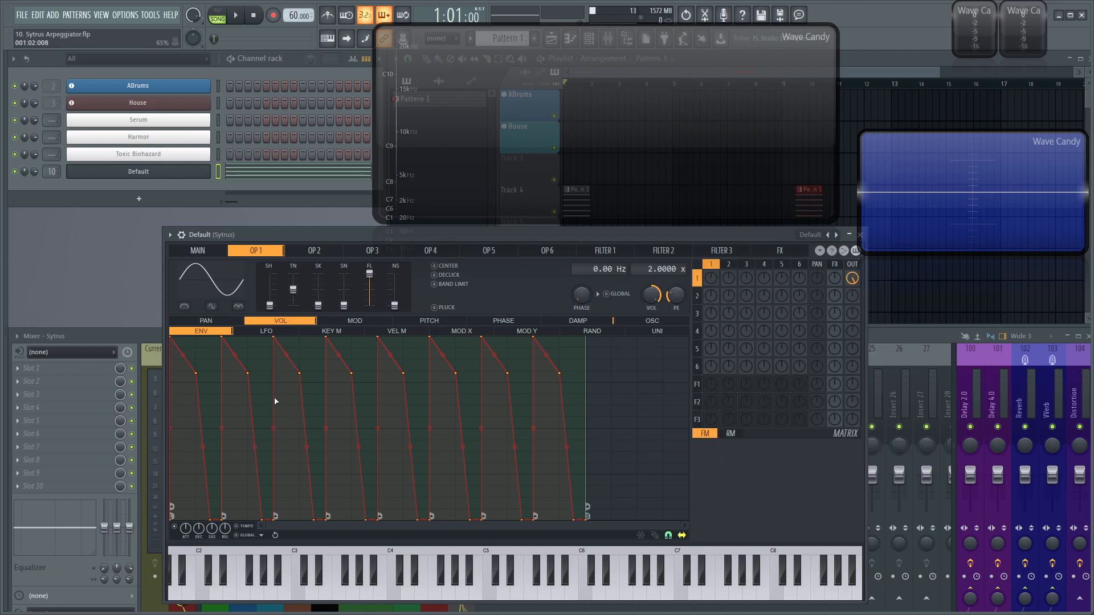
{"action": "mouse_move", "coordinate": [594, 404]}
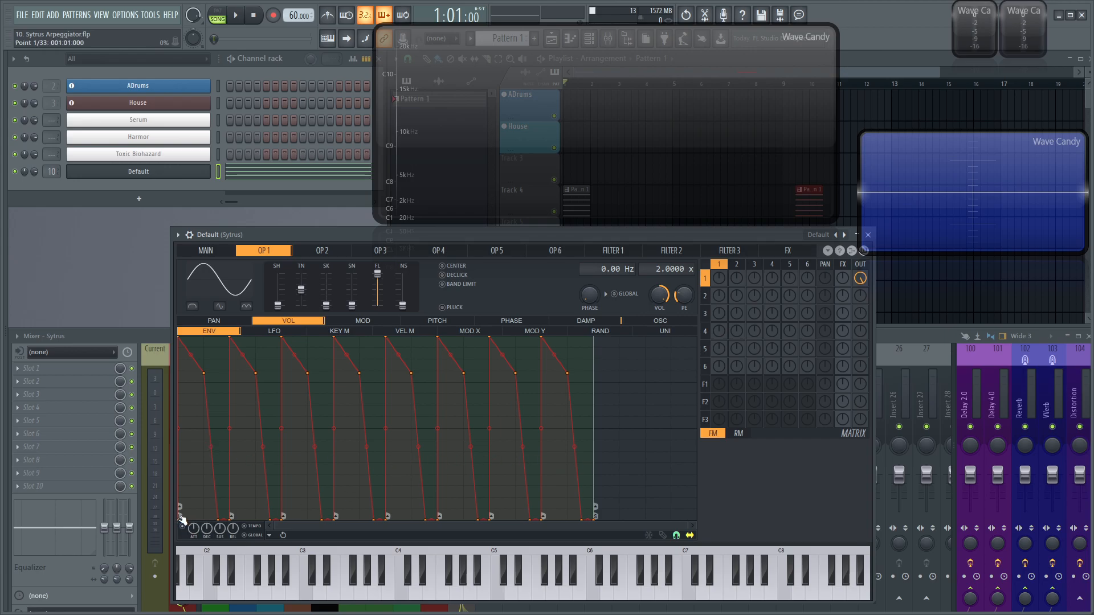
{"action": "right_click", "coordinate": [182, 520]}
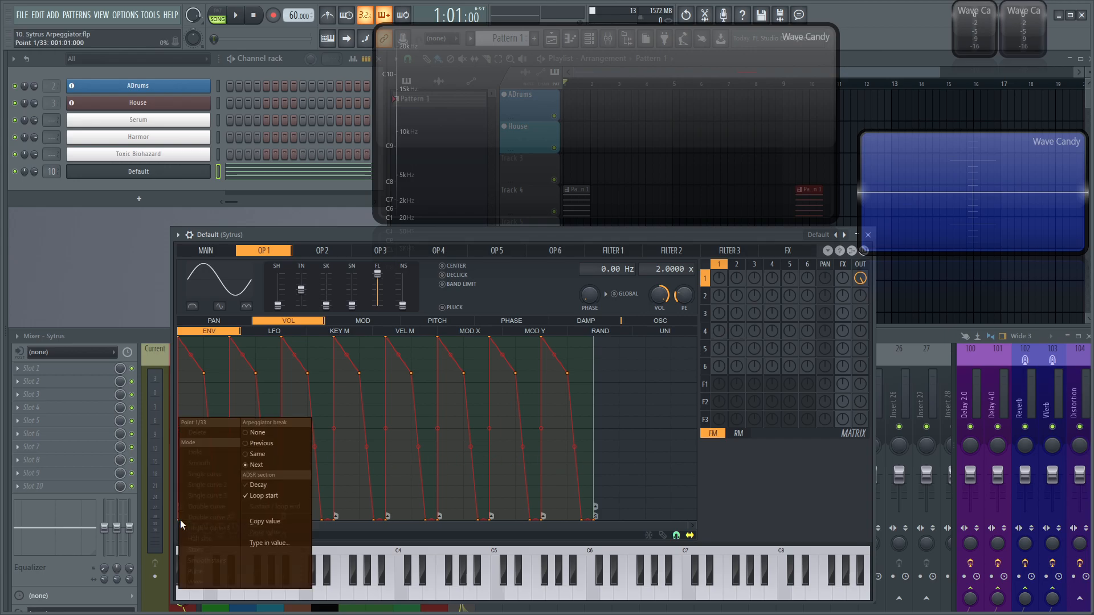
{"action": "mouse_move", "coordinate": [283, 502]}
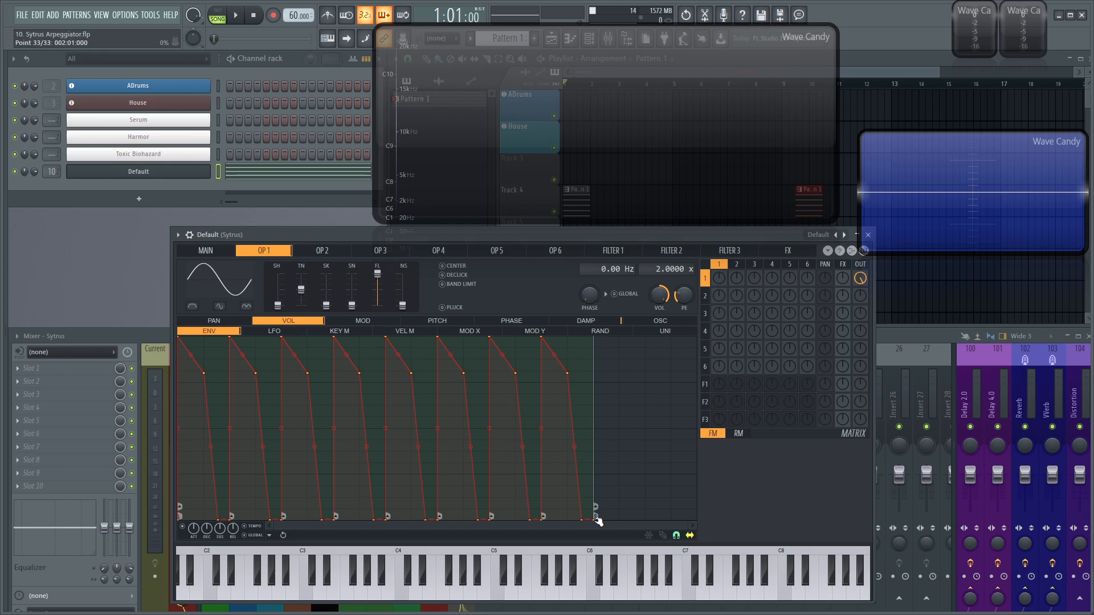
{"action": "right_click", "coordinate": [593, 520]}
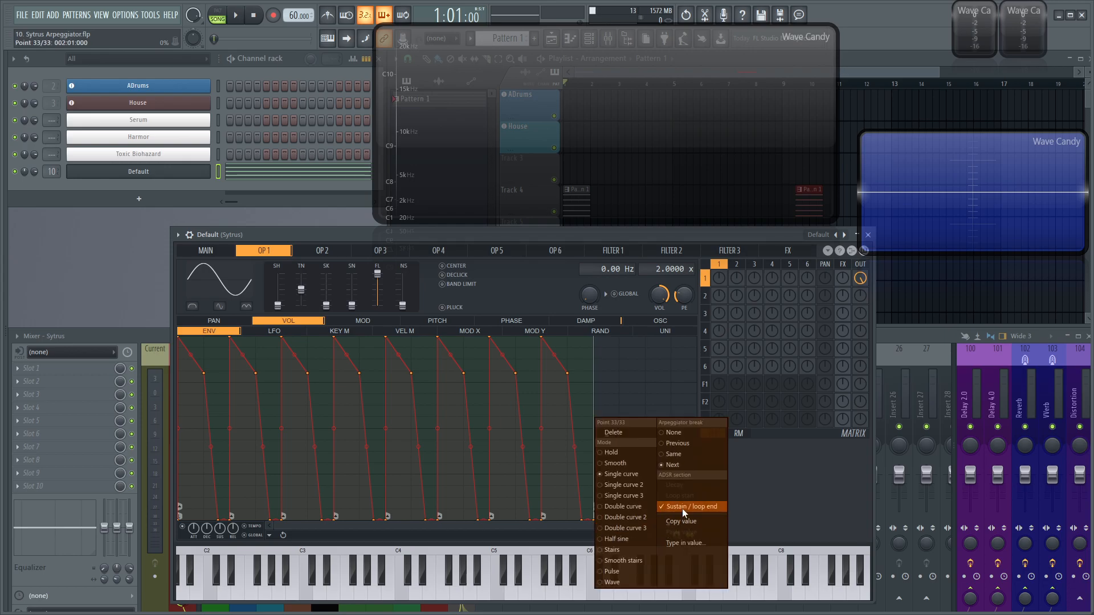
{"action": "mouse_move", "coordinate": [625, 528]}
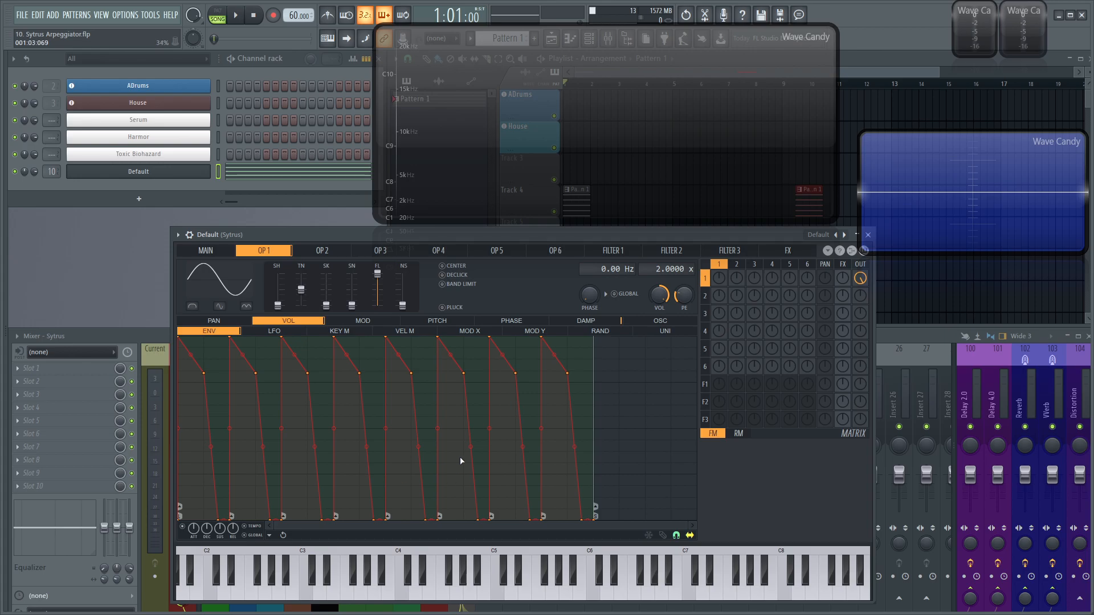
{"action": "mouse_move", "coordinate": [235, 29]}
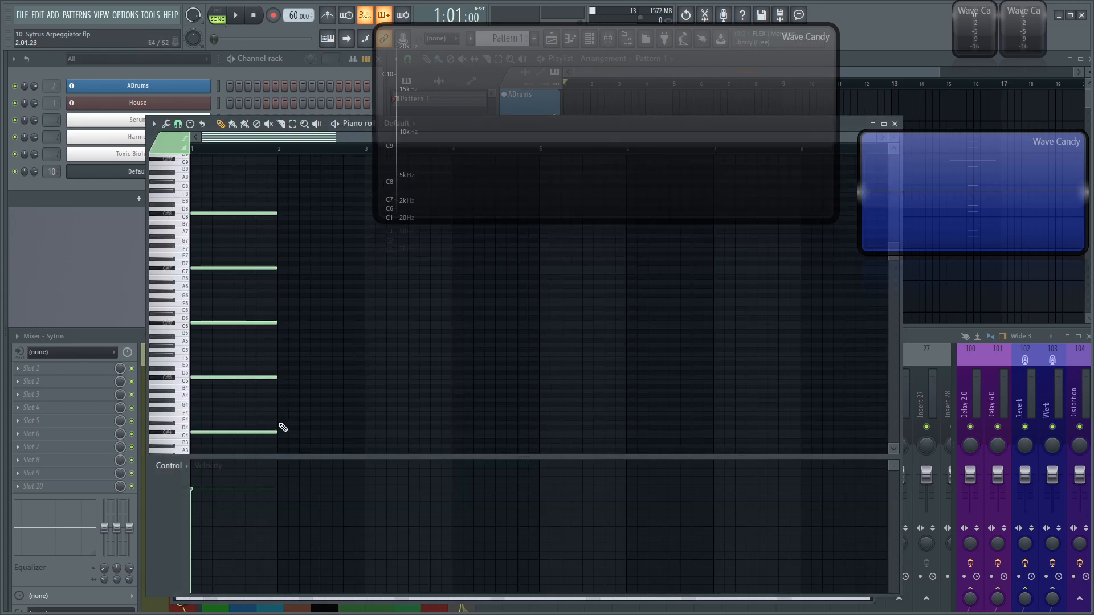
- Scroll the Default channel's piano roll to reveal the five stacked held notes
{"action": "scroll", "scroll_direction": "up", "scroll_amount": 3}
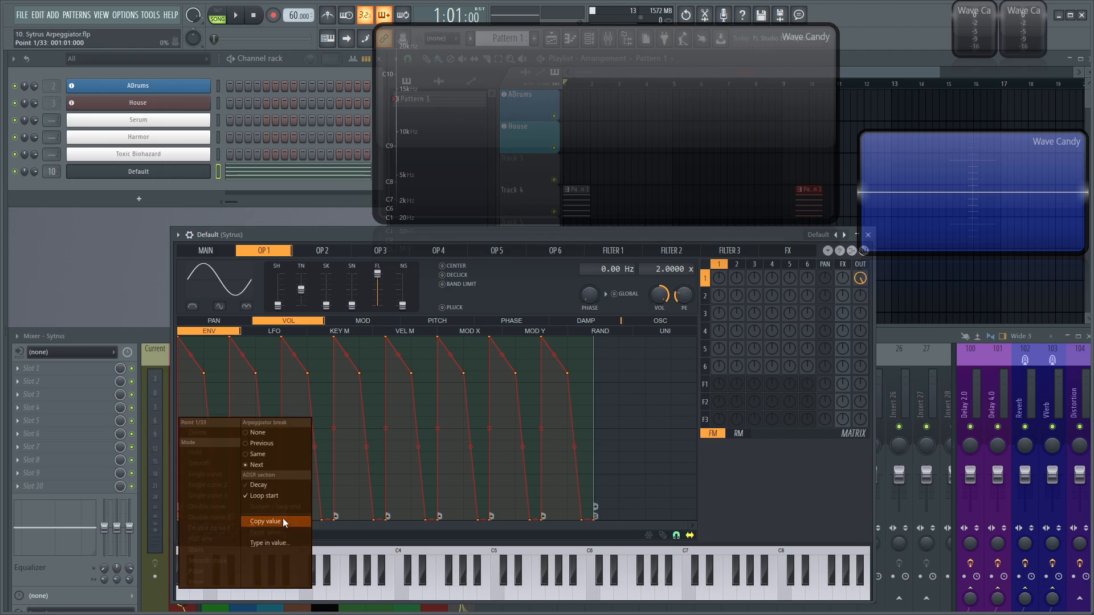
{"action": "mouse_move", "coordinate": [258, 454]}
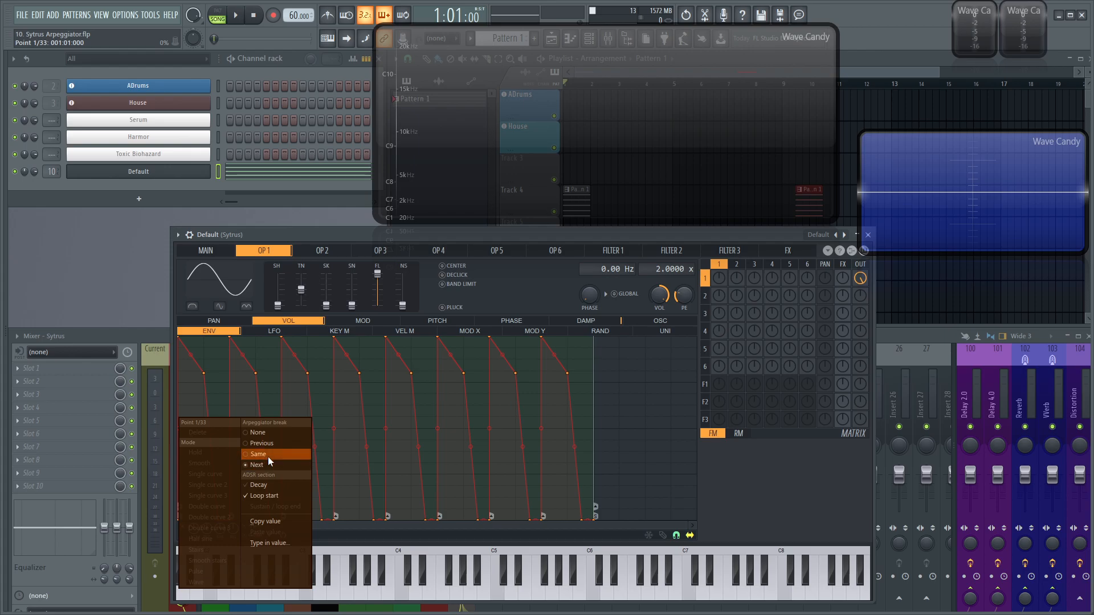
{"action": "mouse_move", "coordinate": [273, 432]}
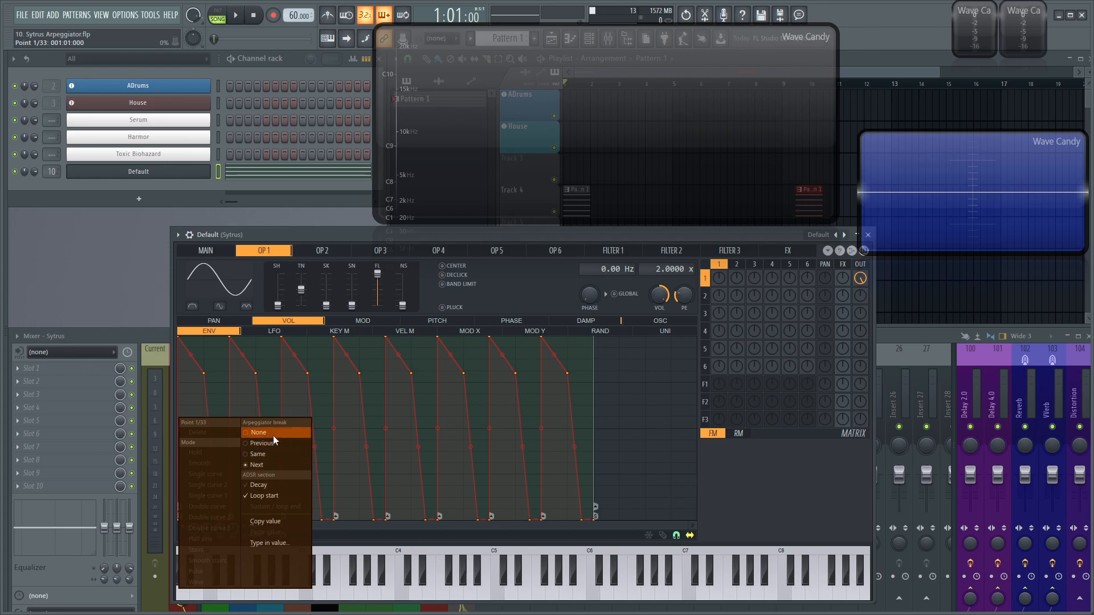
{"action": "left_click", "coordinate": [258, 433]}
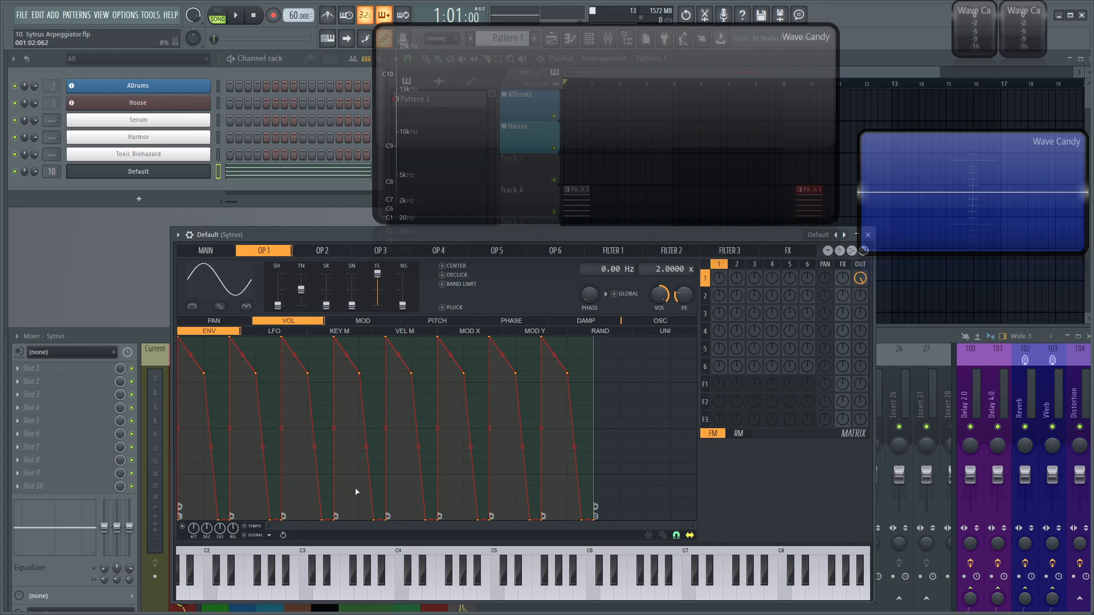
{"action": "mouse_move", "coordinate": [270, 107]}
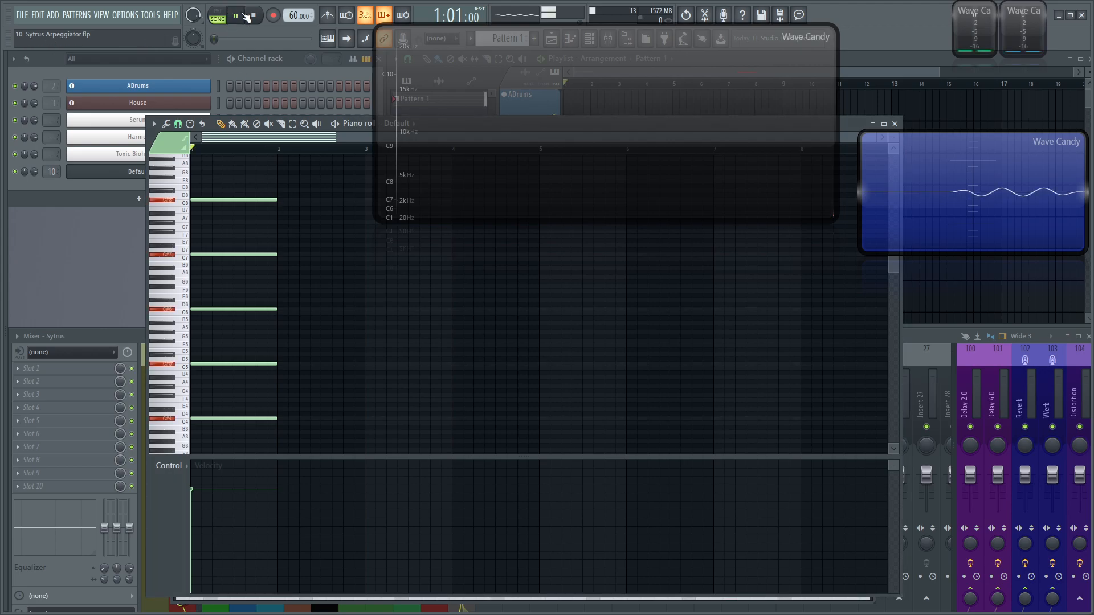
- Play the chord pattern while switching Sytrus between MAIN and OP 1, then hide Sytrus
{"action": "left_click", "coordinate": [234, 16]}
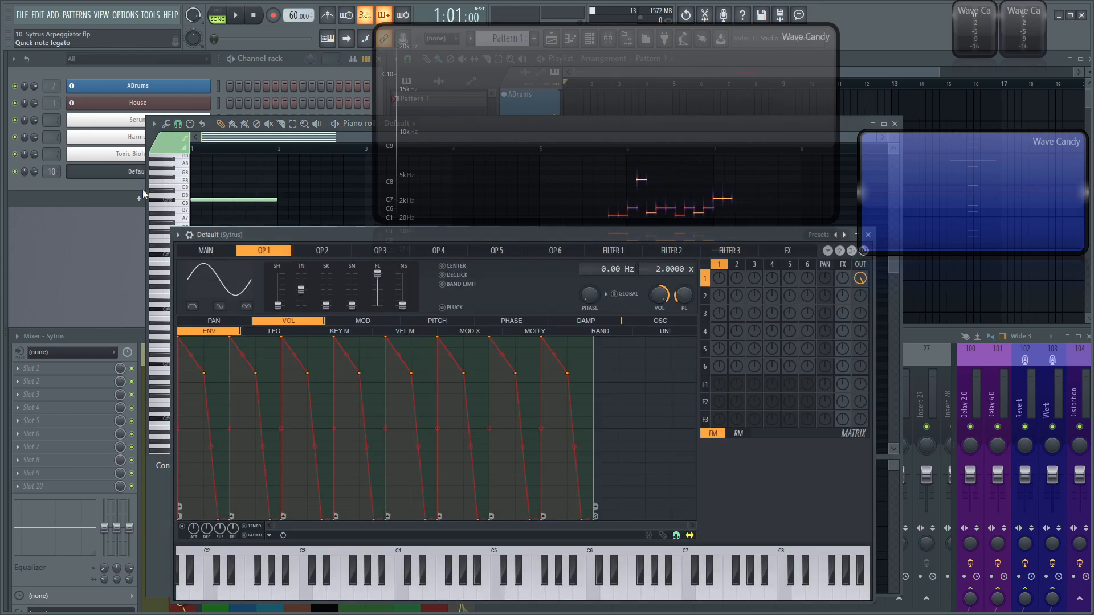
{"action": "left_click", "coordinate": [210, 254]}
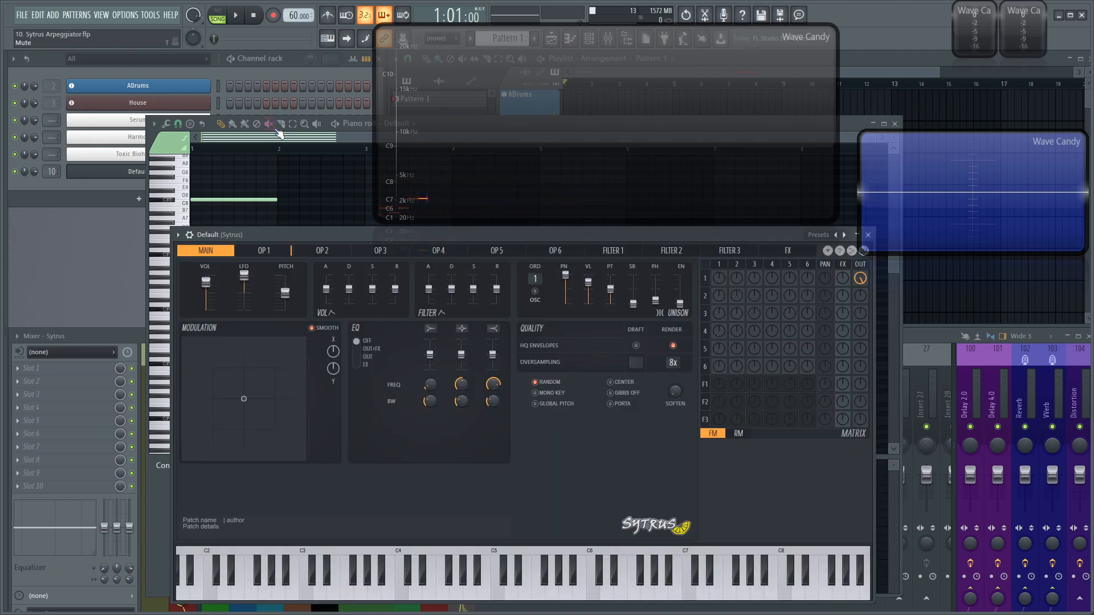
{"action": "left_click", "coordinate": [868, 234]}
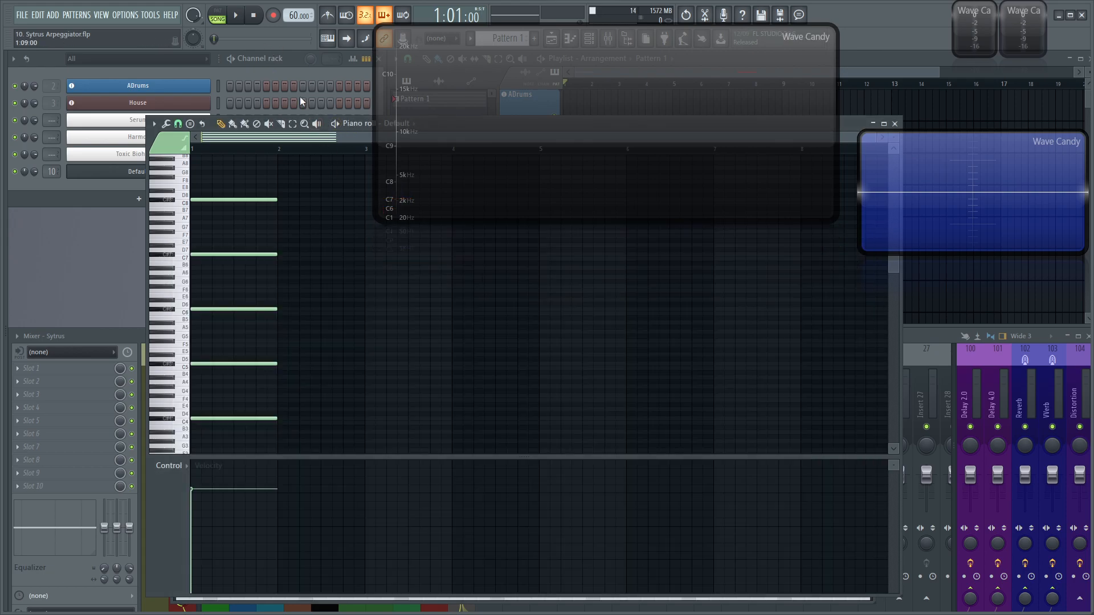
{"action": "left_click", "coordinate": [235, 15]}
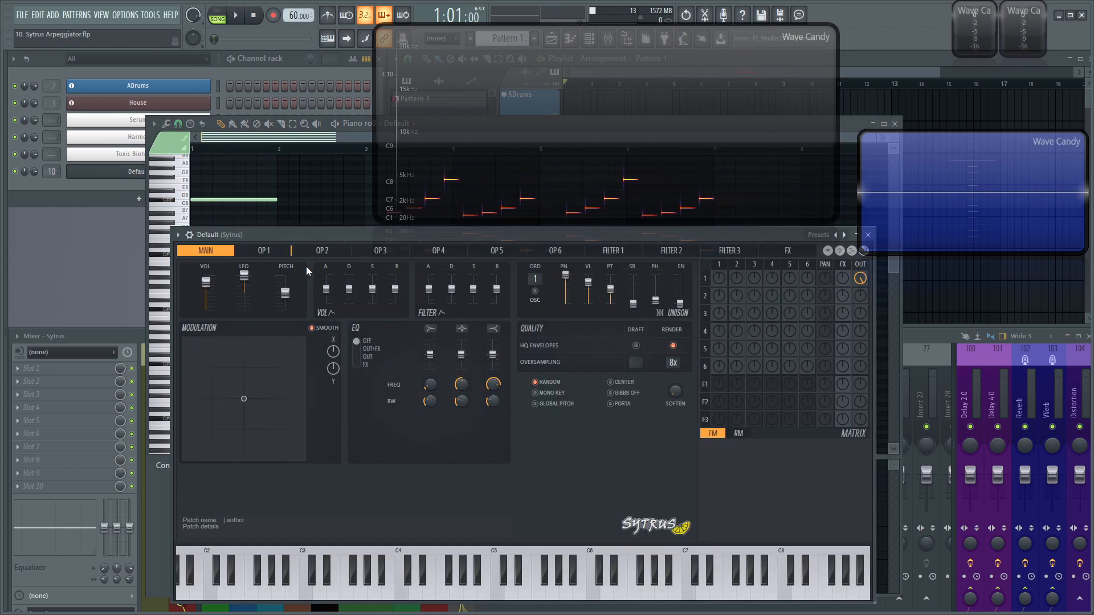
{"action": "left_click", "coordinate": [264, 251]}
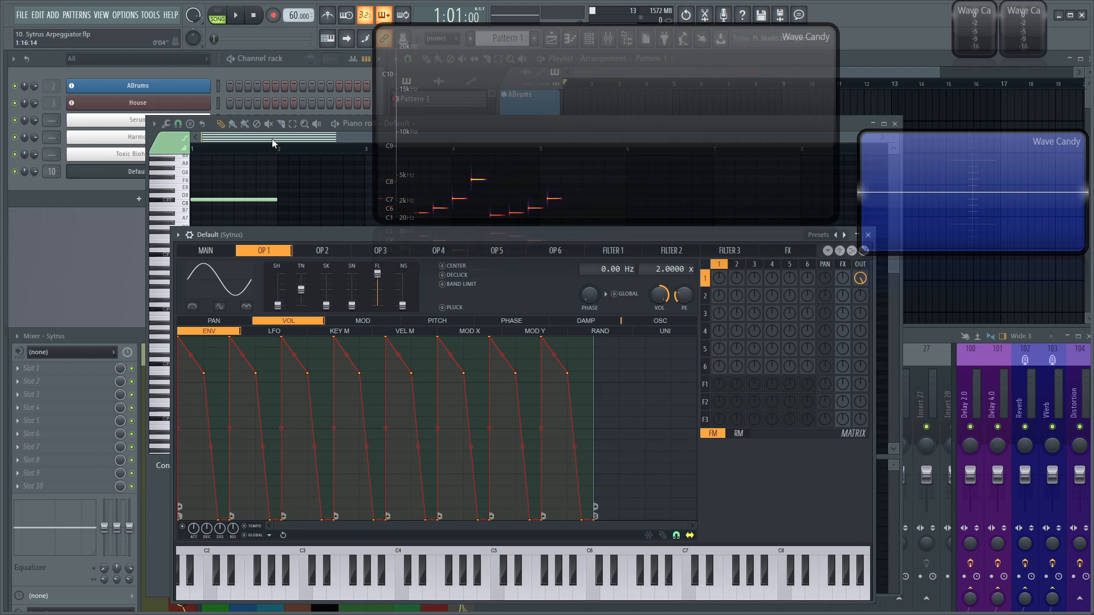
{"action": "left_click", "coordinate": [867, 234]}
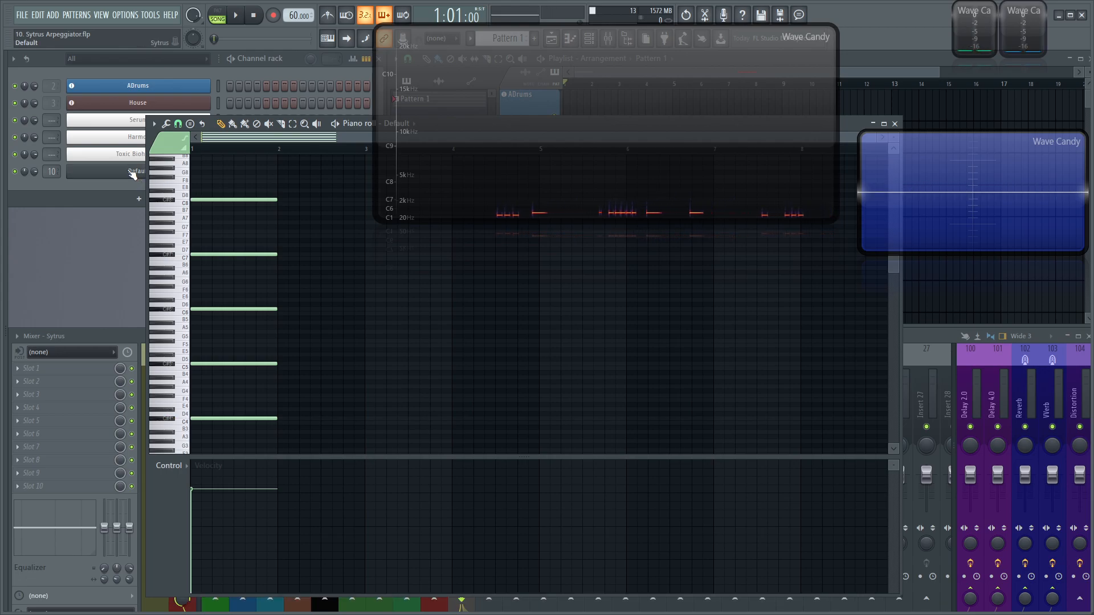
- Replay and stop the arpeggiated chord, then bring back operator 1's envelope
{"action": "left_click", "coordinate": [125, 172]}
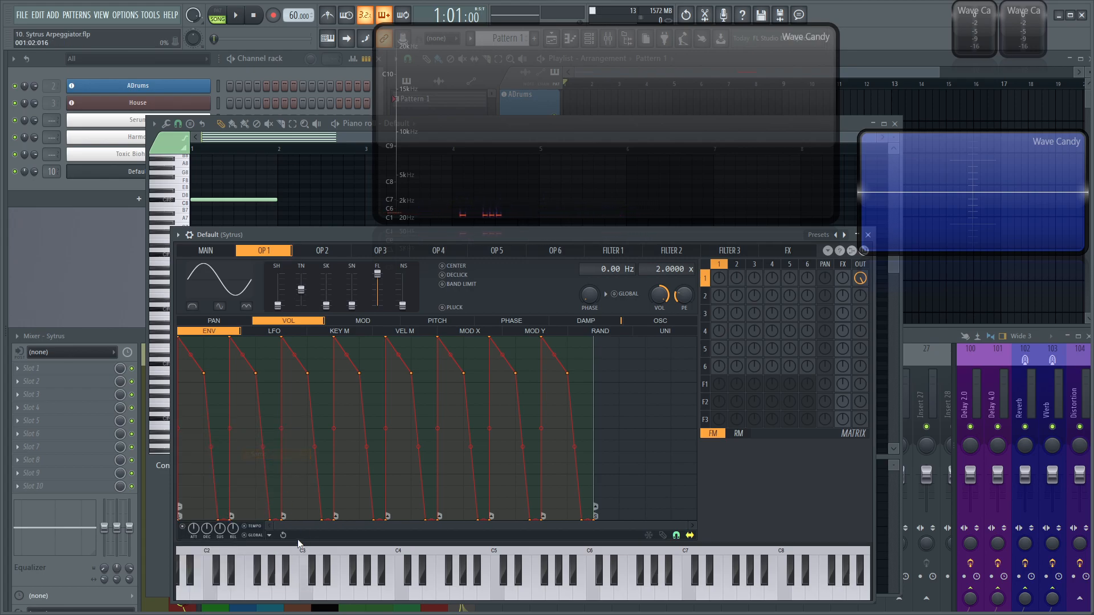
{"action": "left_click", "coordinate": [867, 235]}
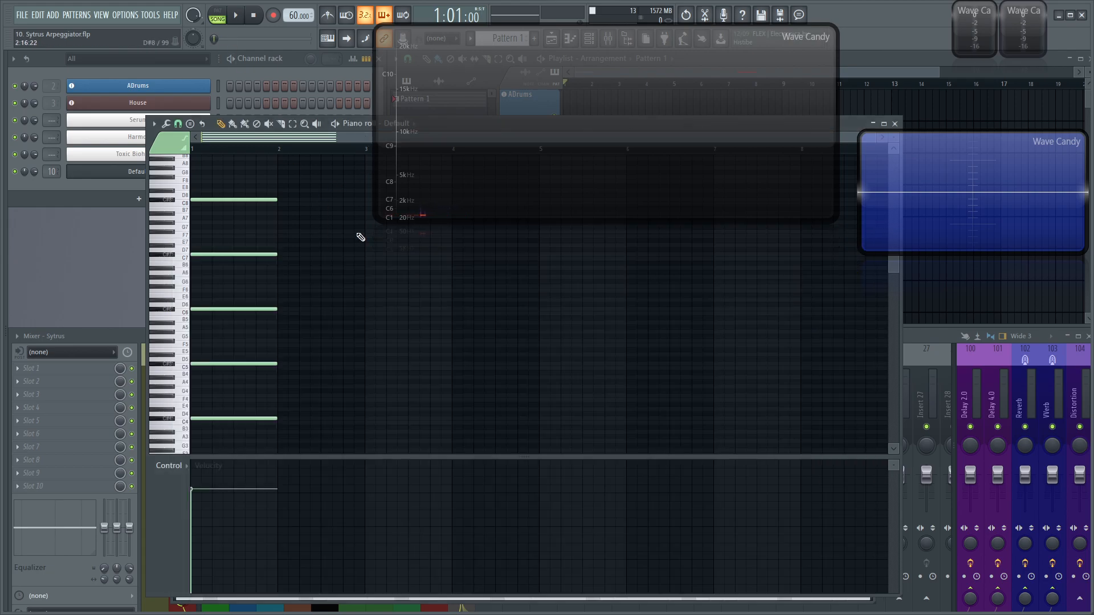
{"action": "left_click", "coordinate": [235, 15]}
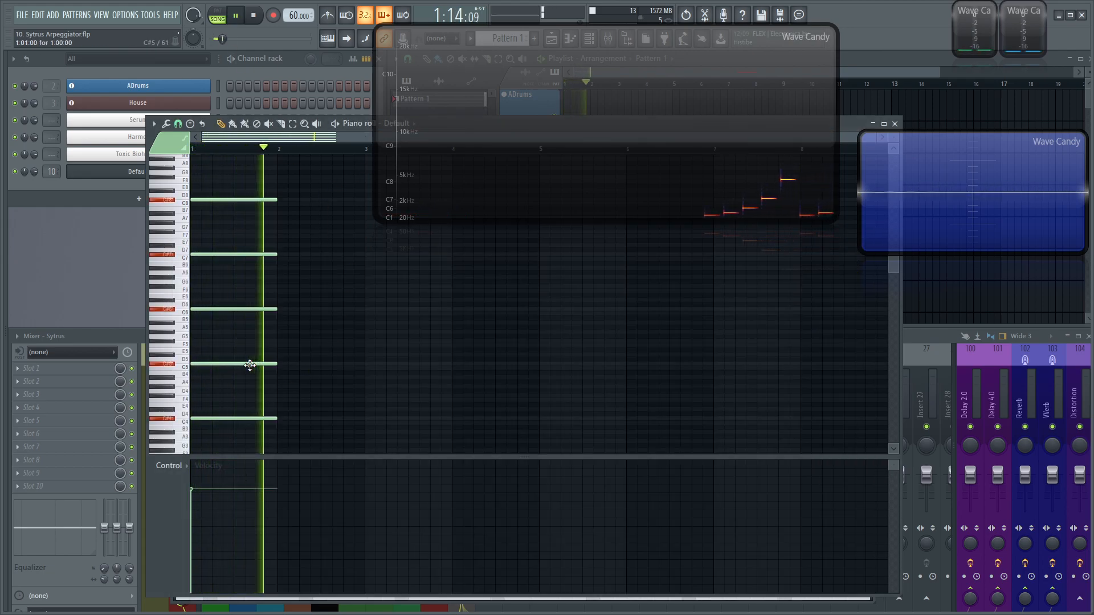
{"action": "left_click", "coordinate": [236, 15]}
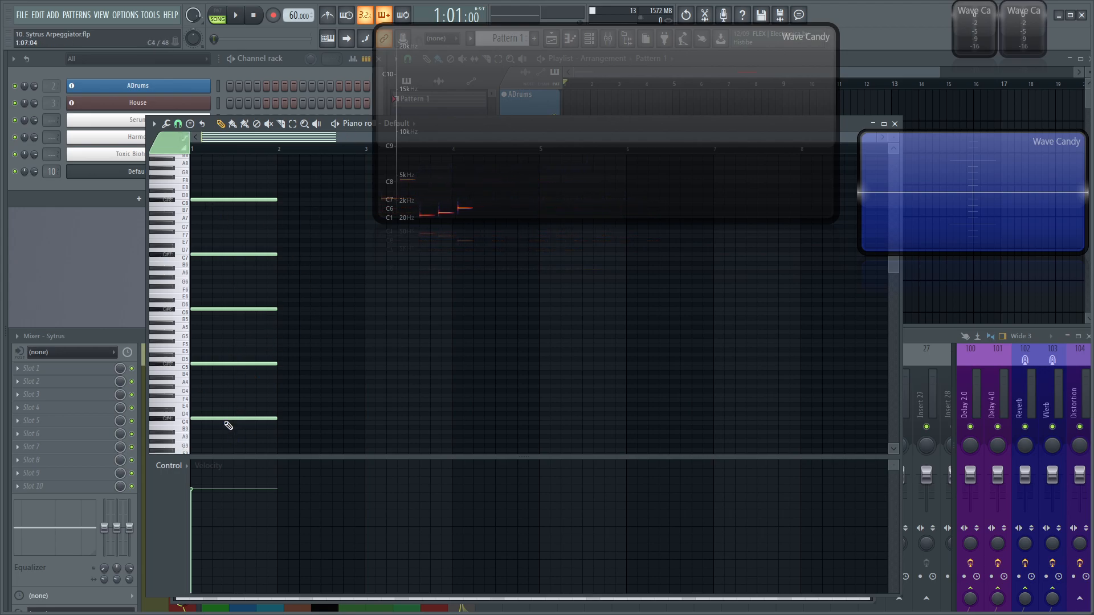
{"action": "left_click", "coordinate": [235, 15]}
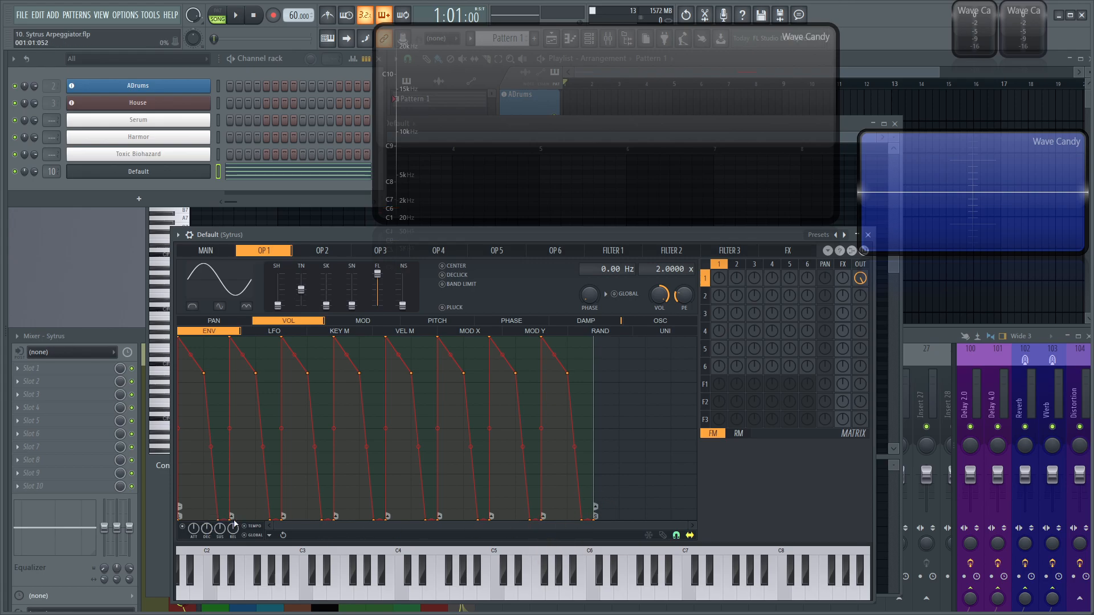
{"action": "mouse_move", "coordinate": [348, 531]}
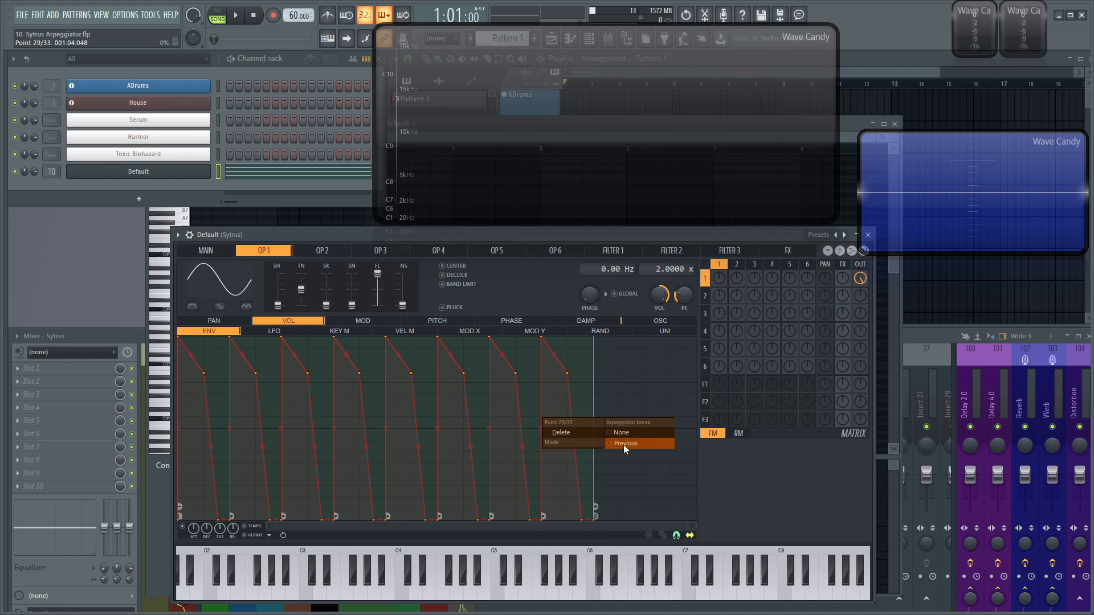
- Set envelope point 29's arpeggiator break to Previous
{"action": "left_click", "coordinate": [626, 444]}
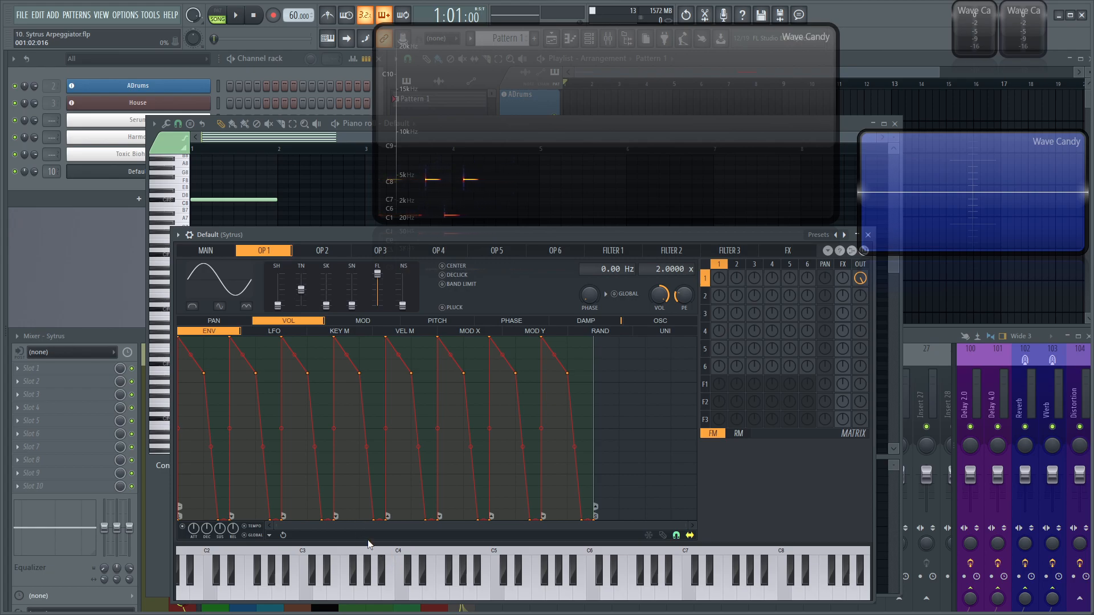
{"action": "mouse_move", "coordinate": [315, 544]}
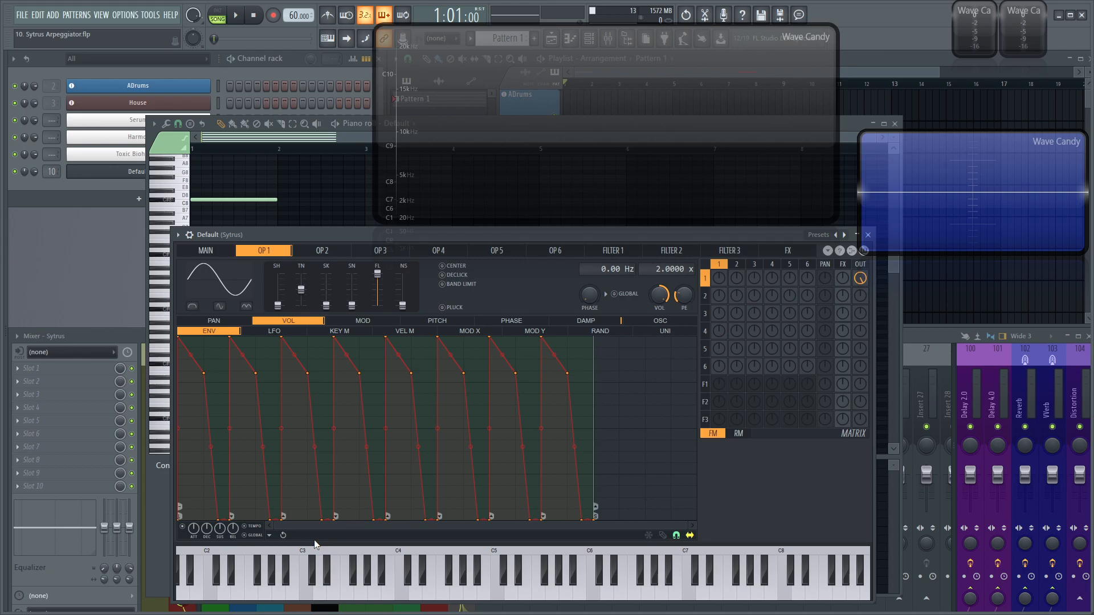
{"action": "mouse_move", "coordinate": [300, 488]}
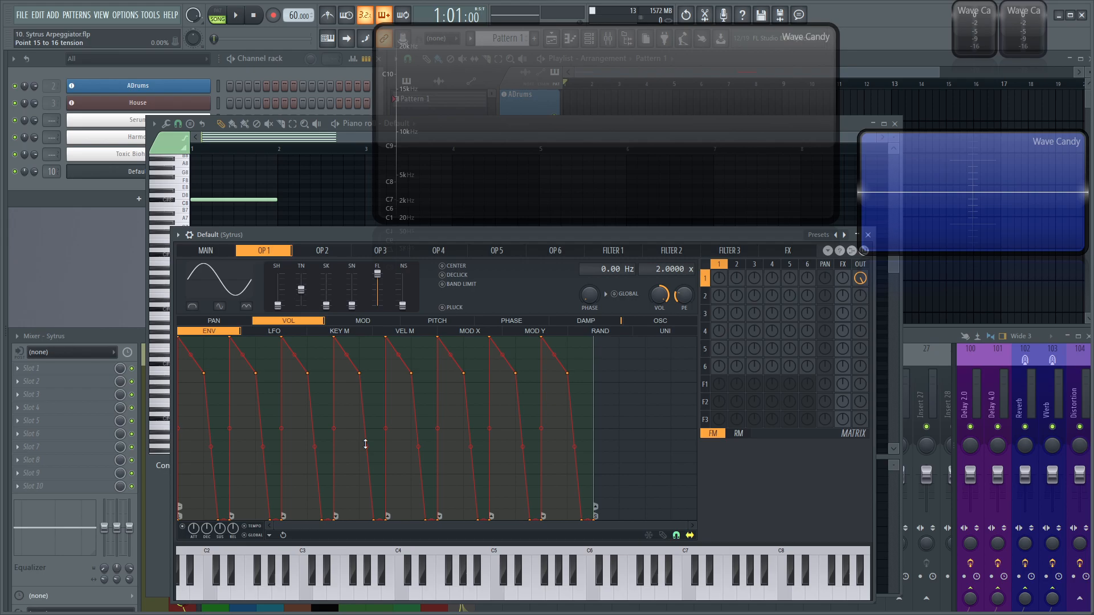
{"action": "mouse_move", "coordinate": [362, 538]}
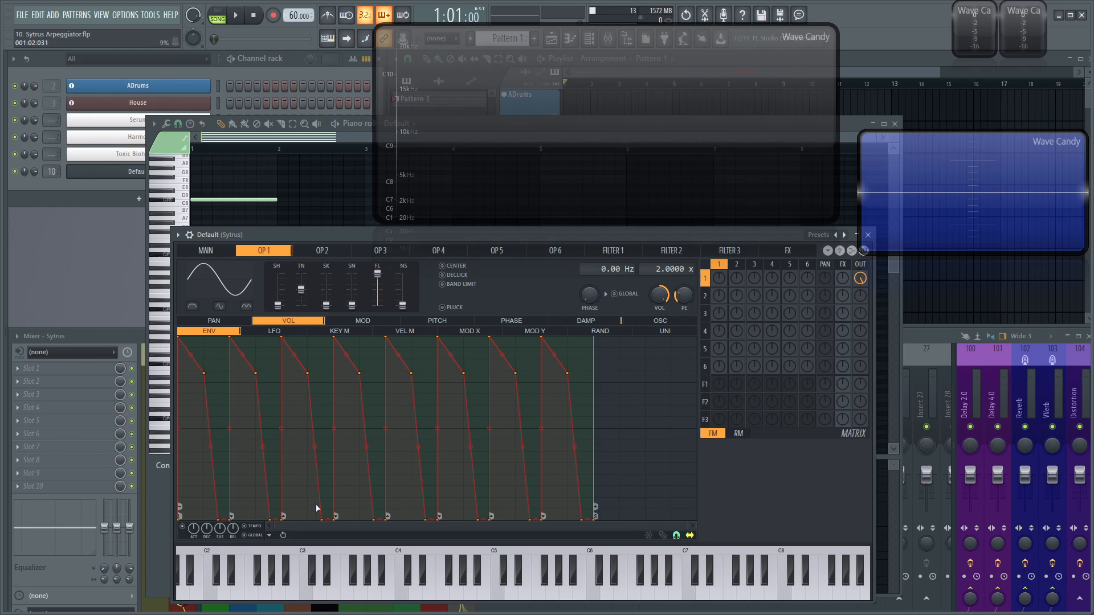
{"action": "mouse_move", "coordinate": [364, 529]}
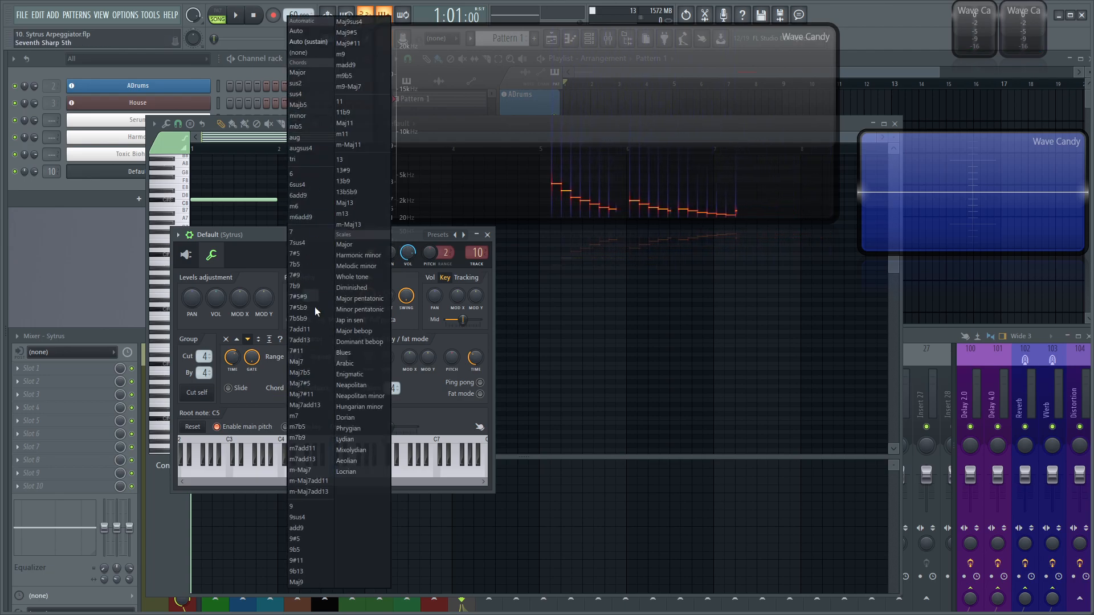
- Keep the arpeggiator chord at Auto (sustain) and return to Sytrus's envelope view
{"action": "left_click", "coordinate": [339, 159]}
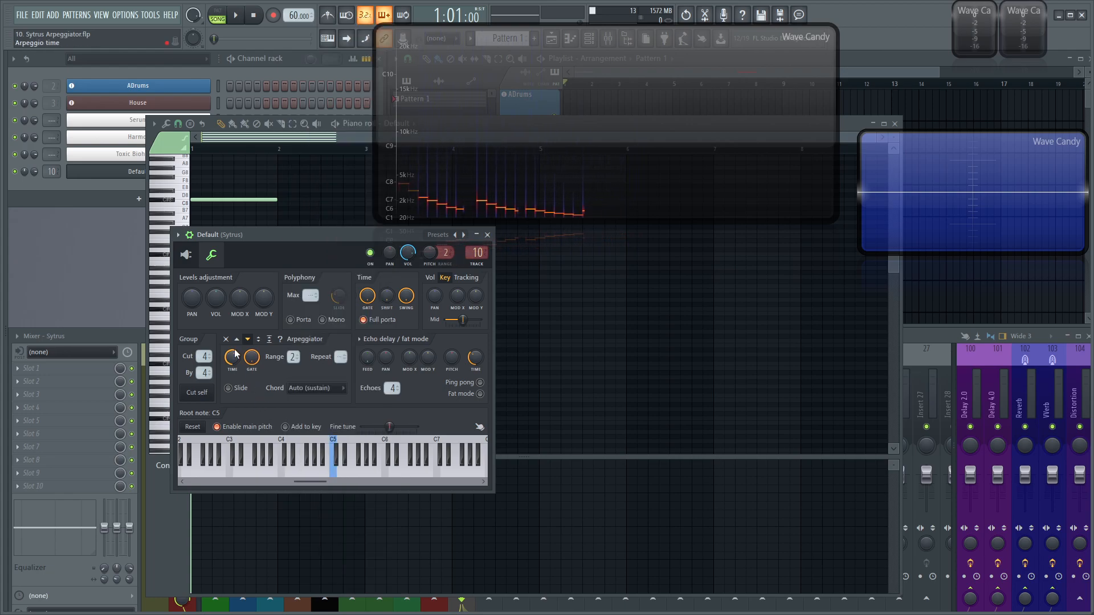
{"action": "left_click", "coordinate": [186, 253]}
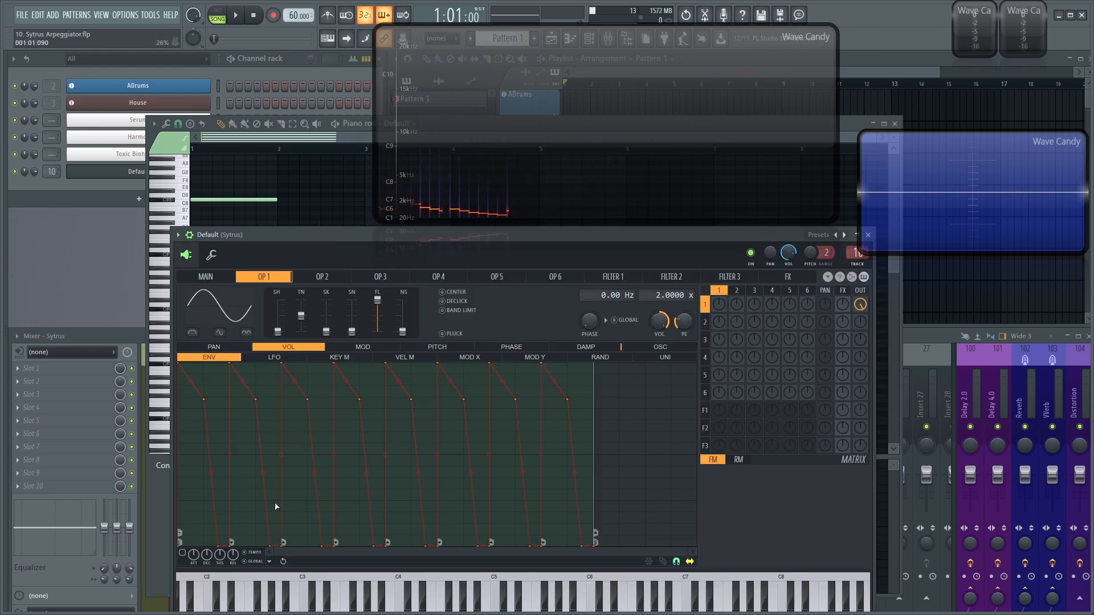